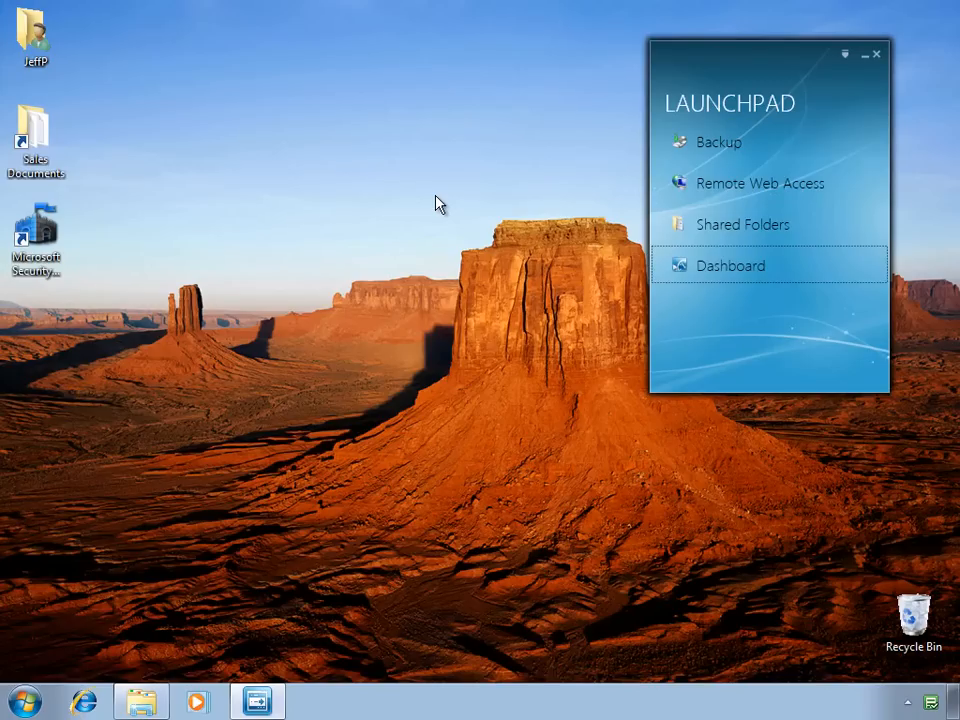
mouse_move(332, 376)
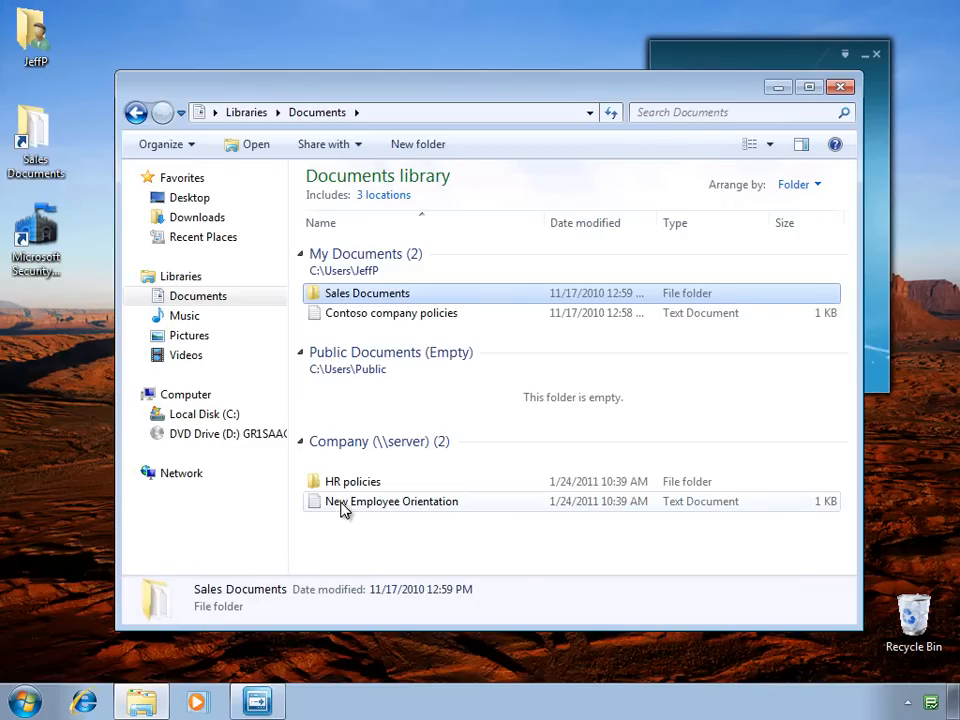
right_click(352, 480)
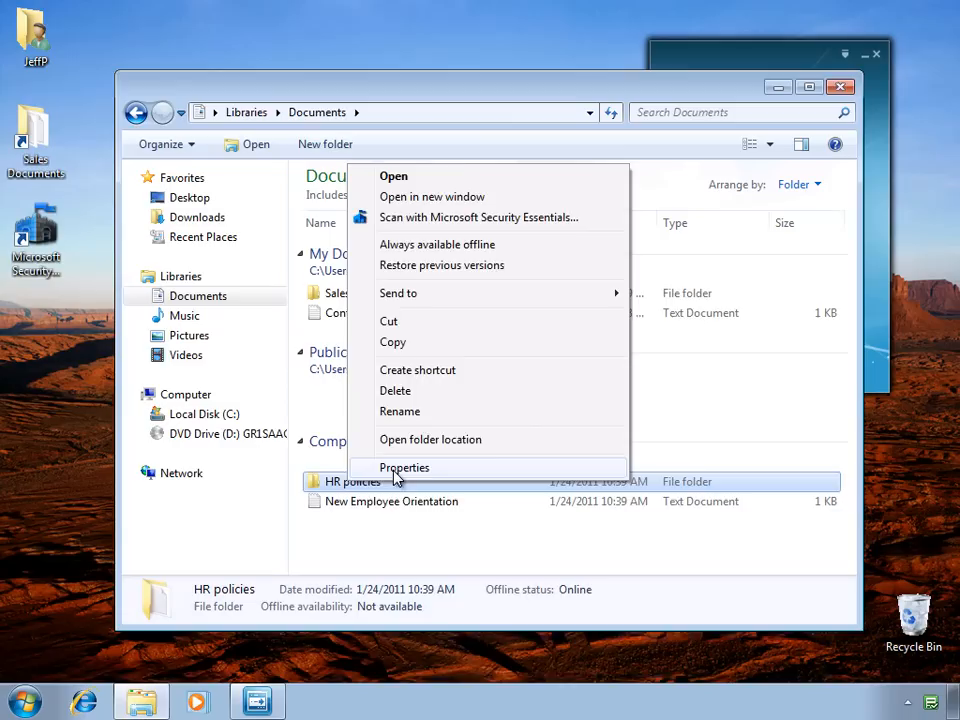
left_click(404, 468)
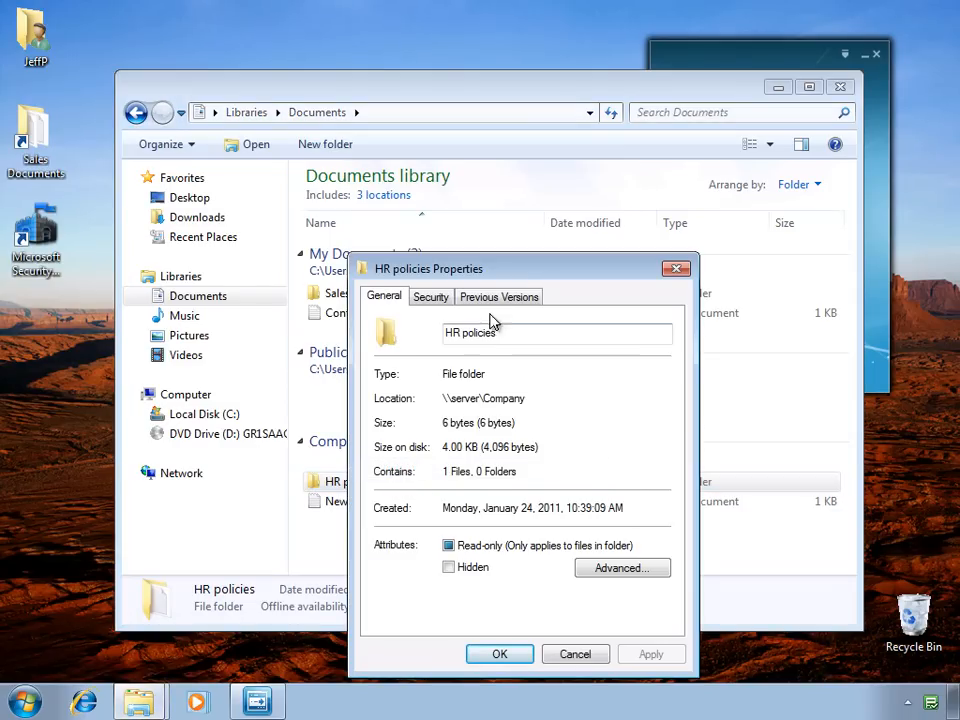
left_click(498, 296)
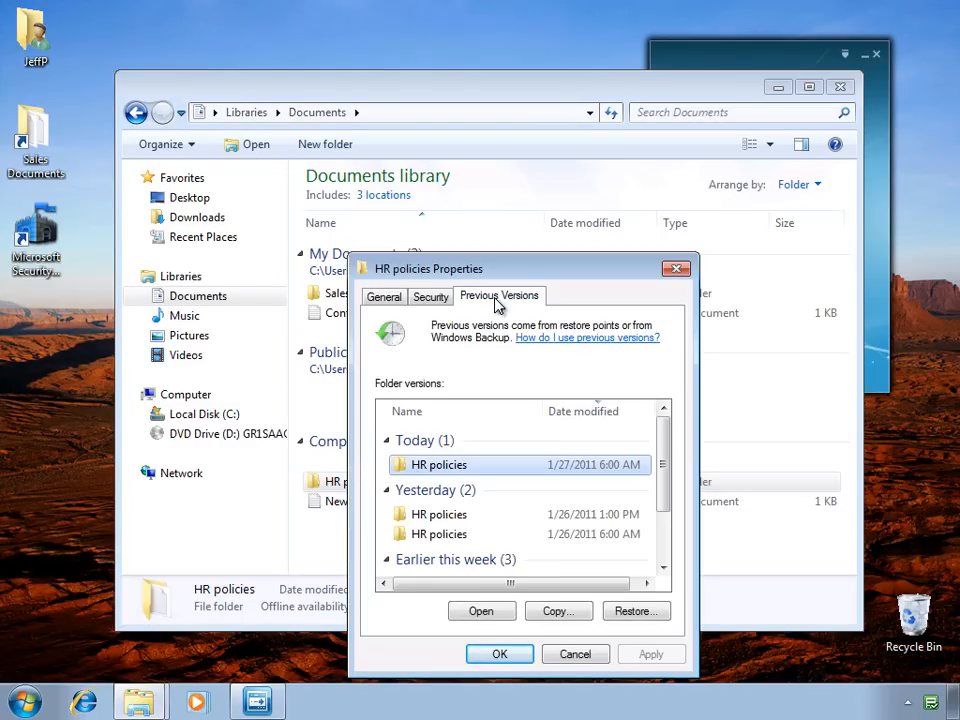
mouse_move(488, 378)
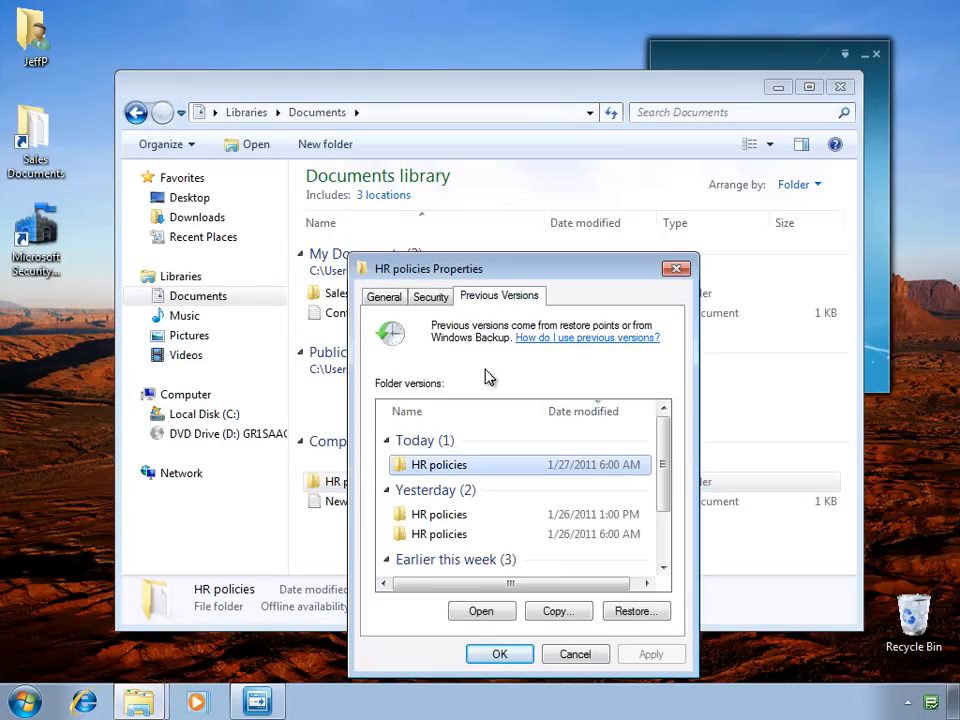
mouse_move(486, 496)
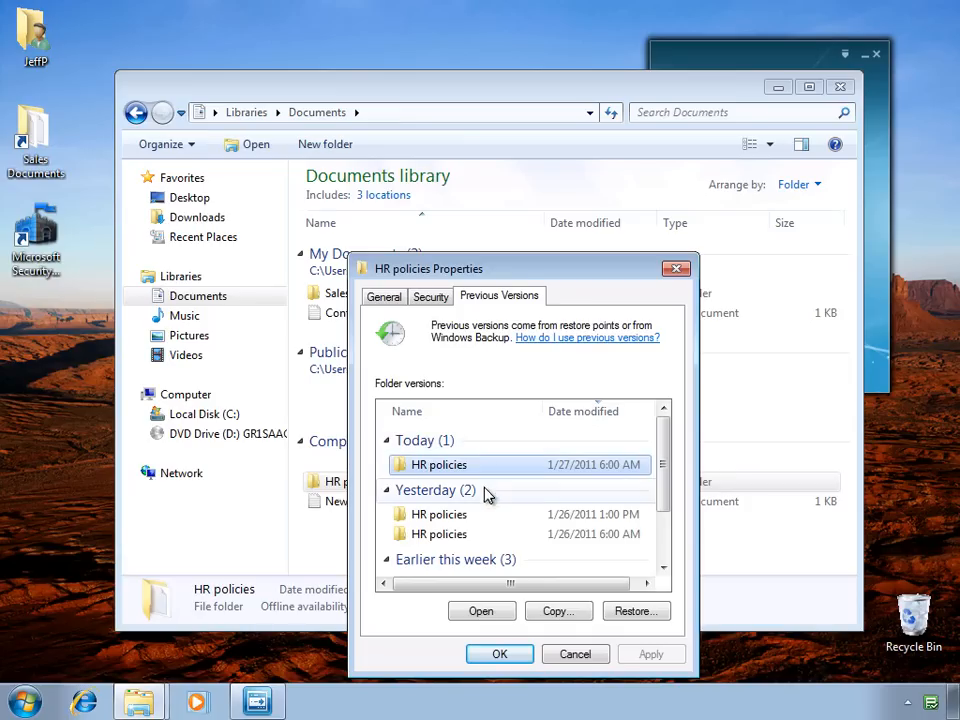
left_click(576, 652)
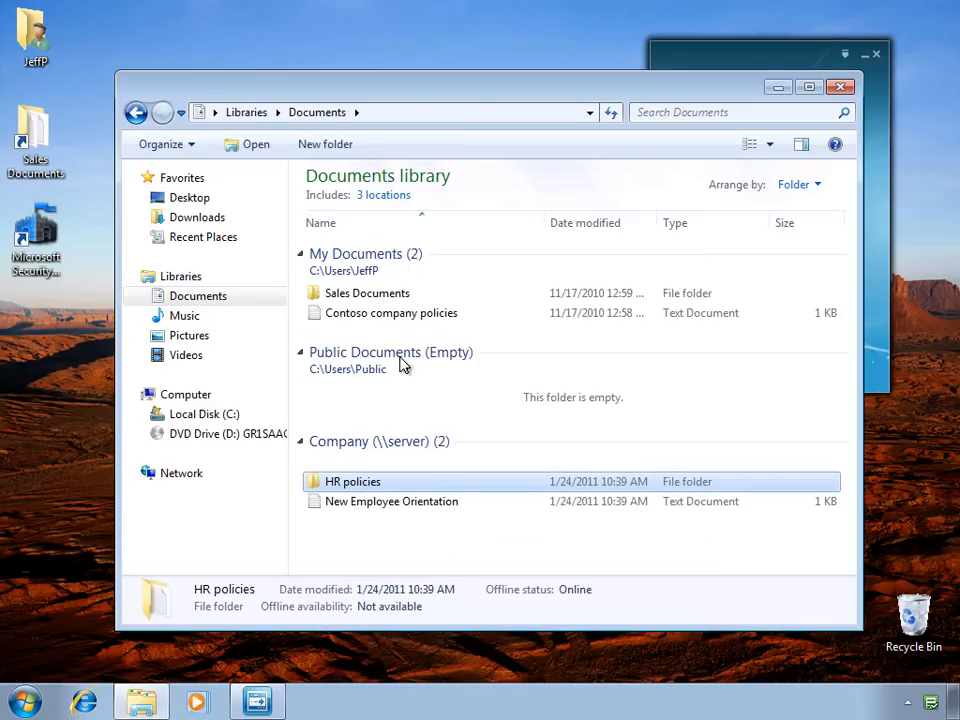
right_click(368, 292)
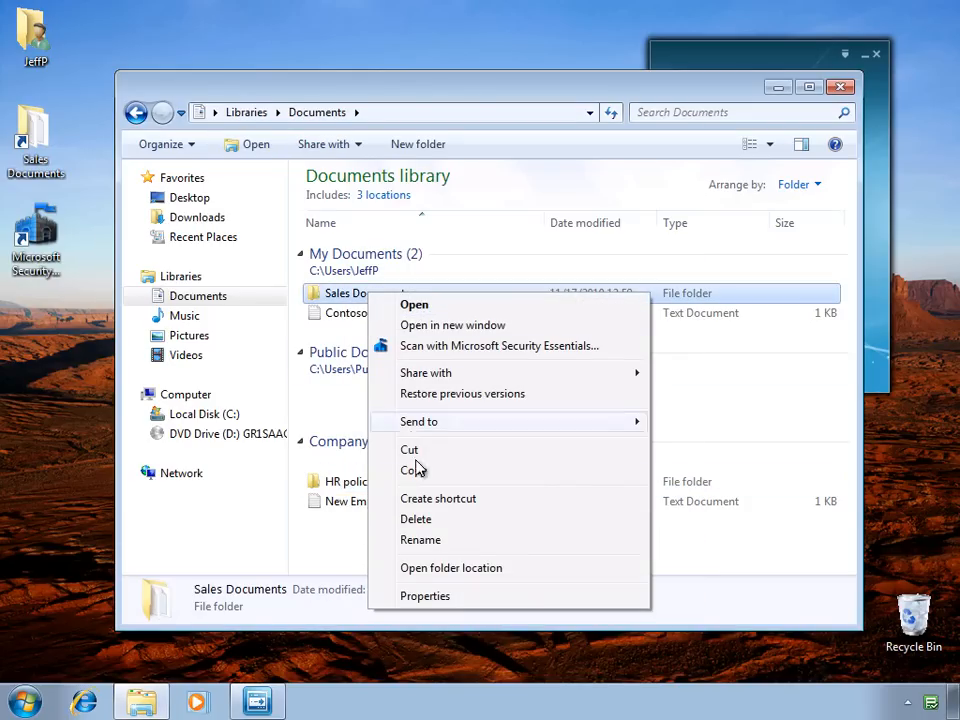
left_click(424, 596)
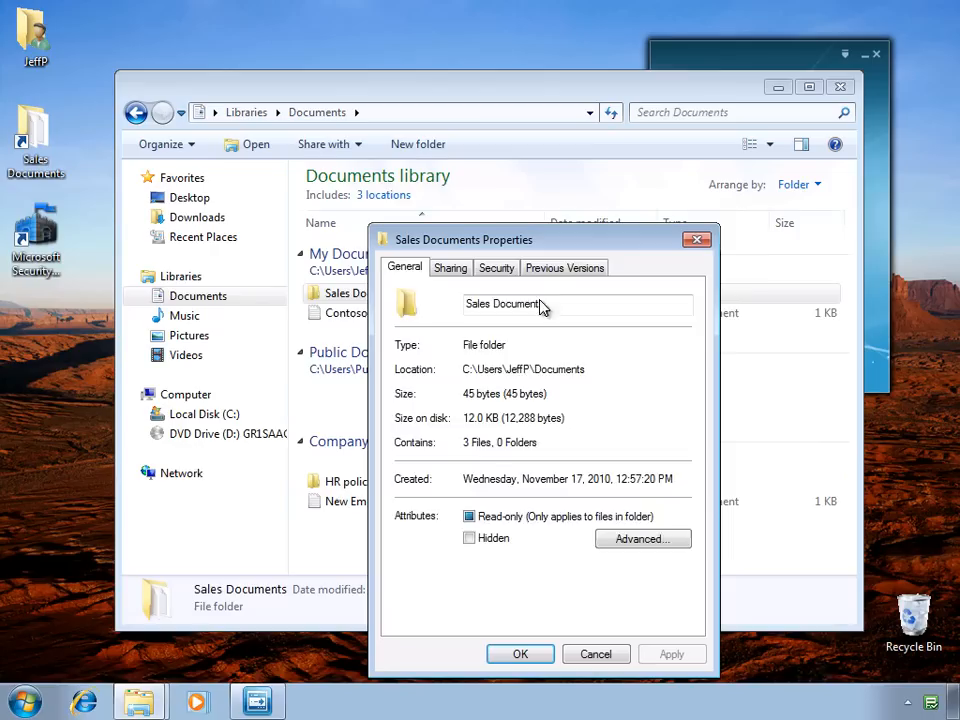
left_click(564, 268)
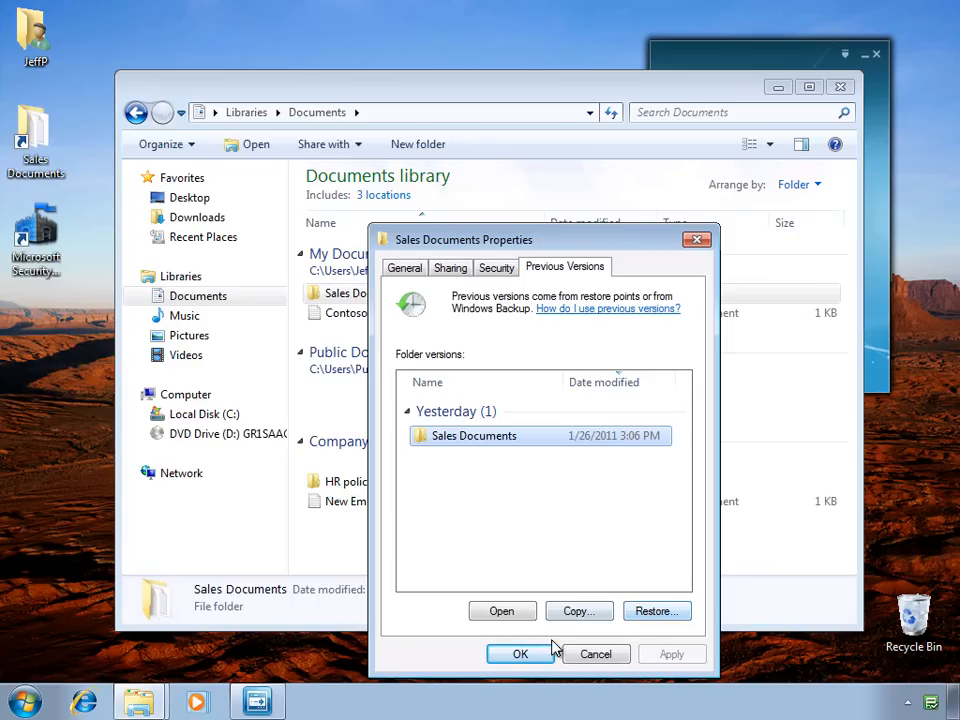
left_click(520, 652)
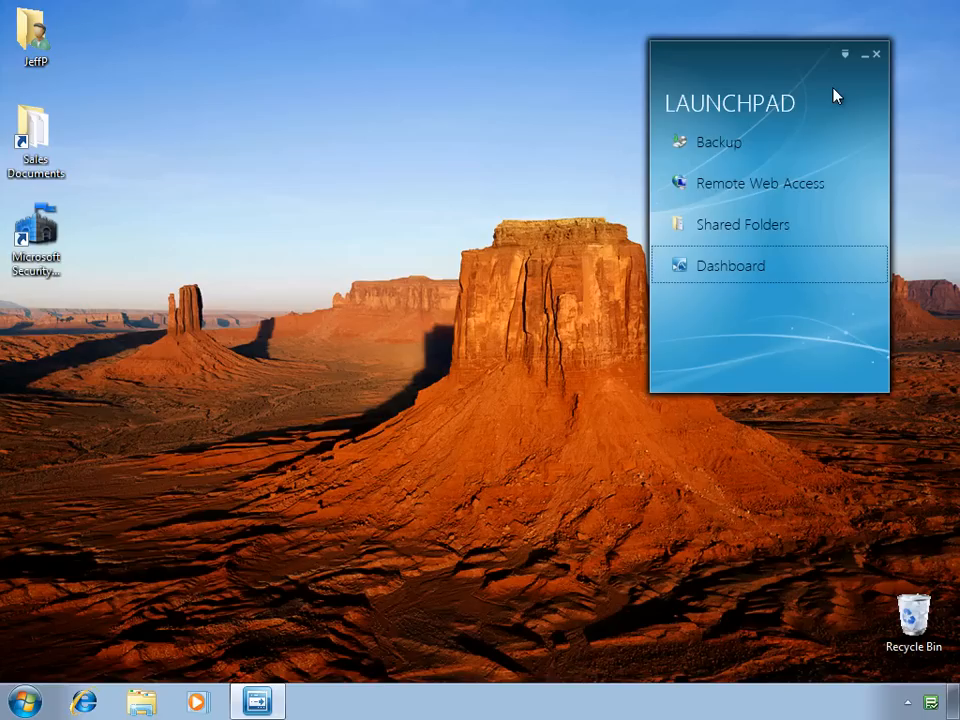
mouse_move(816, 132)
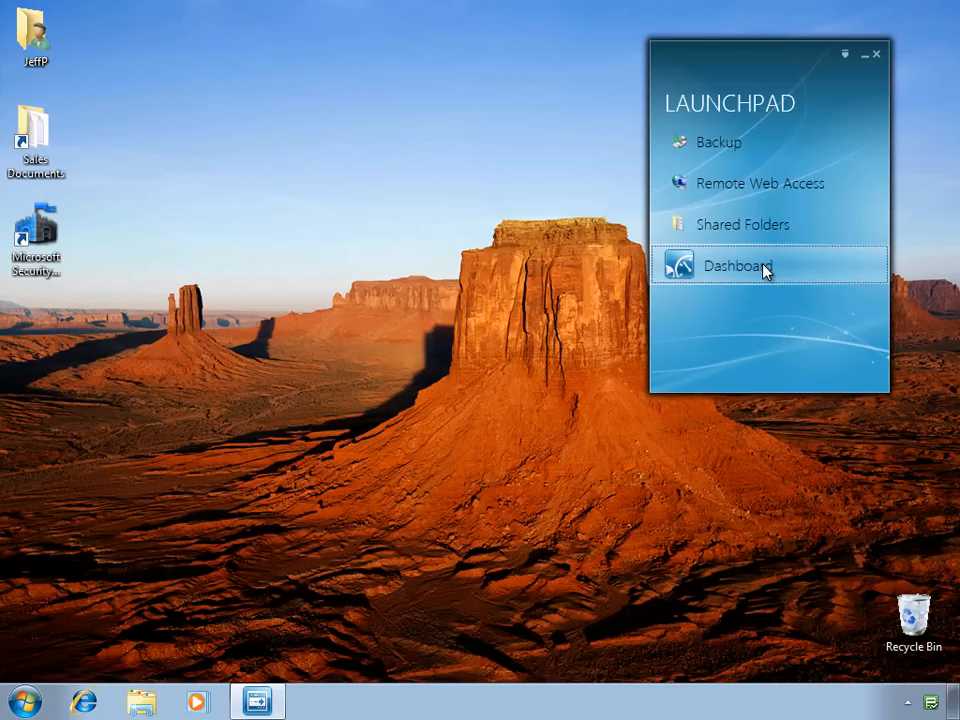
Sign in to the Dashboard from the Launchpad as user 'rolan' and reach the Home page.
left_click(738, 264)
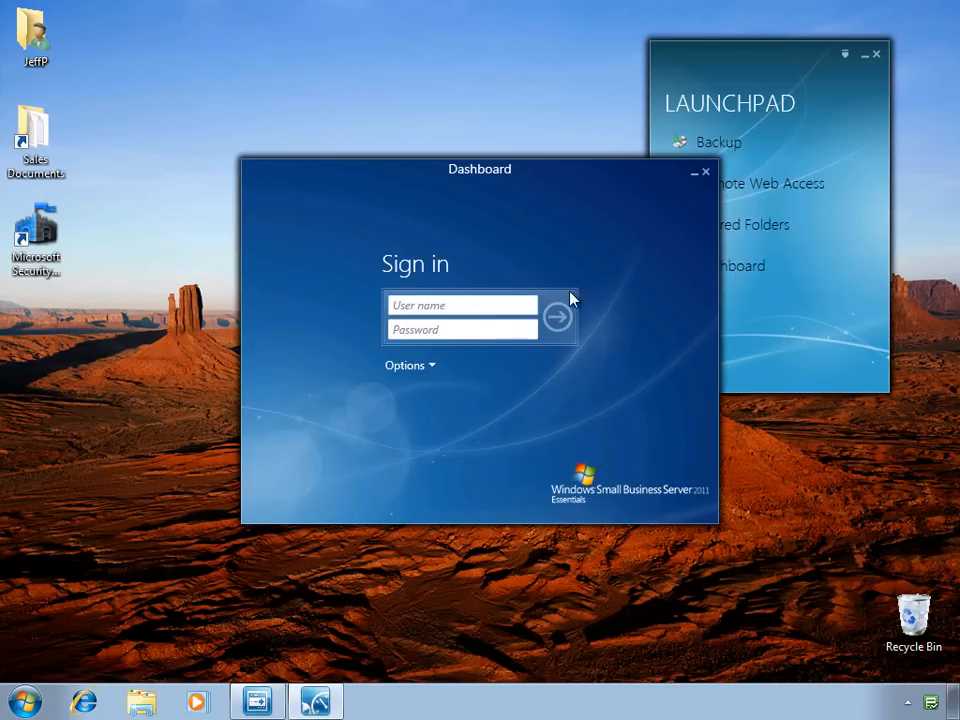
type("rolandw")
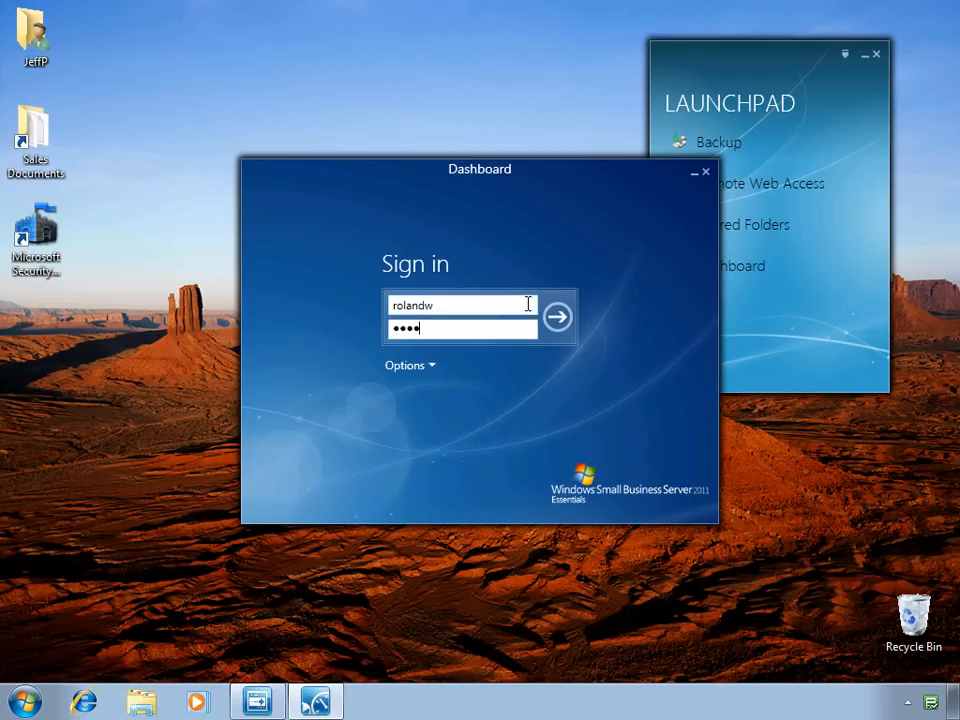
left_click(558, 316)
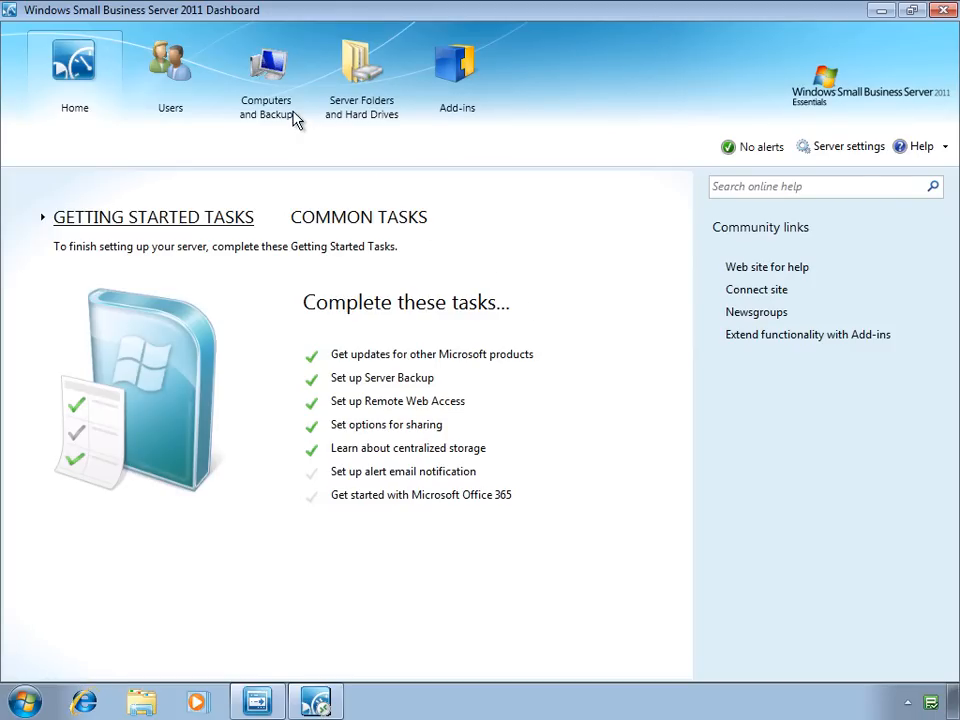
Show Computers and Backup and start the Restore Files or Folders wizard for JEFFP-PC.
left_click(266, 76)
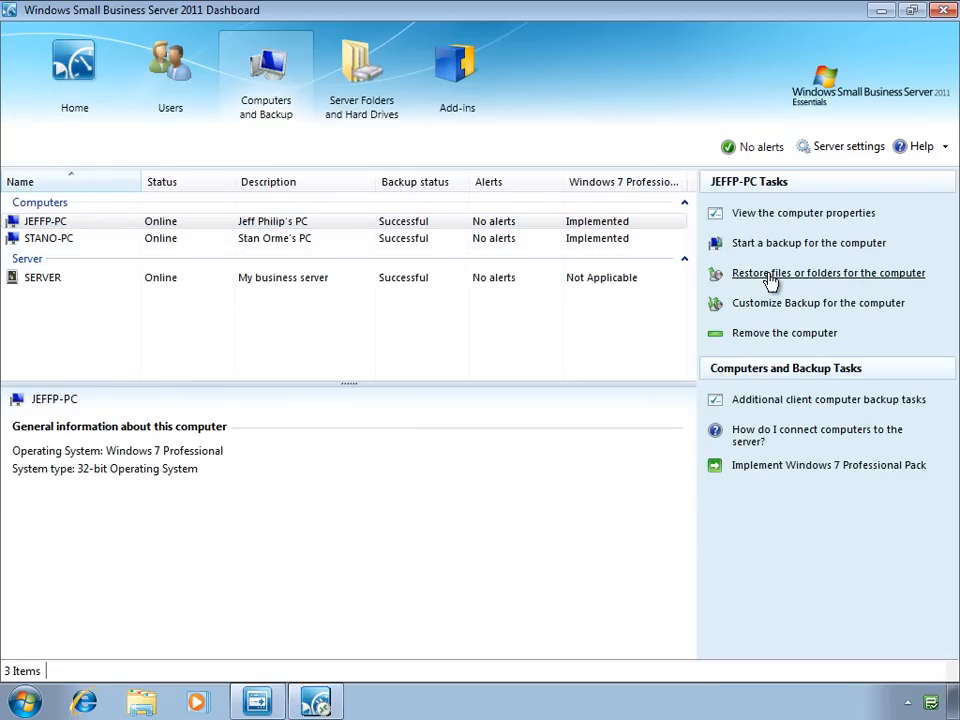
left_click(828, 272)
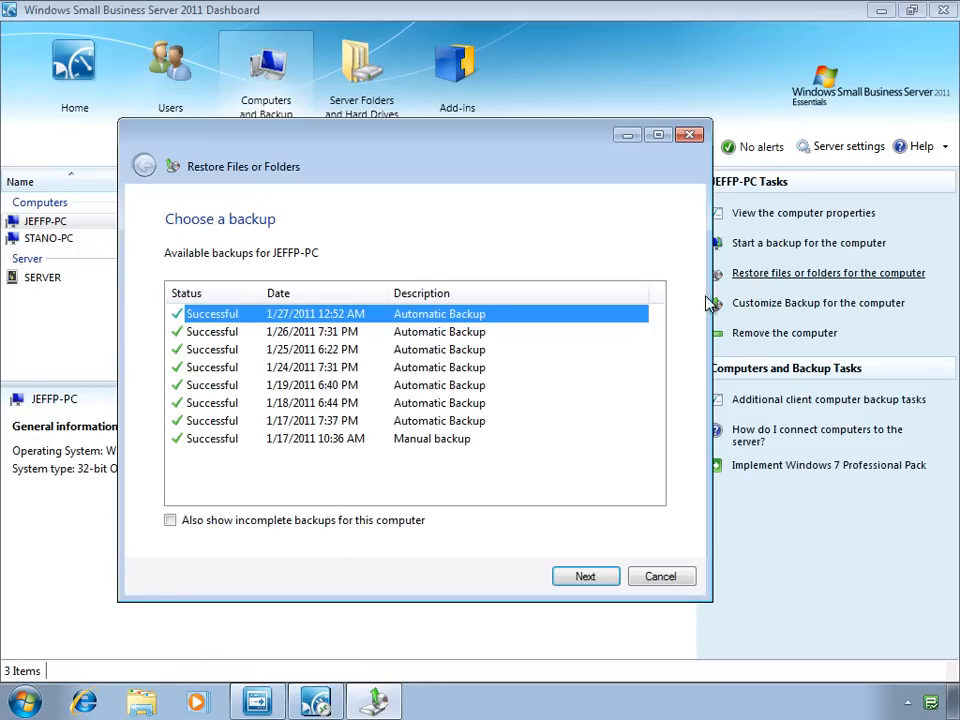
mouse_move(520, 340)
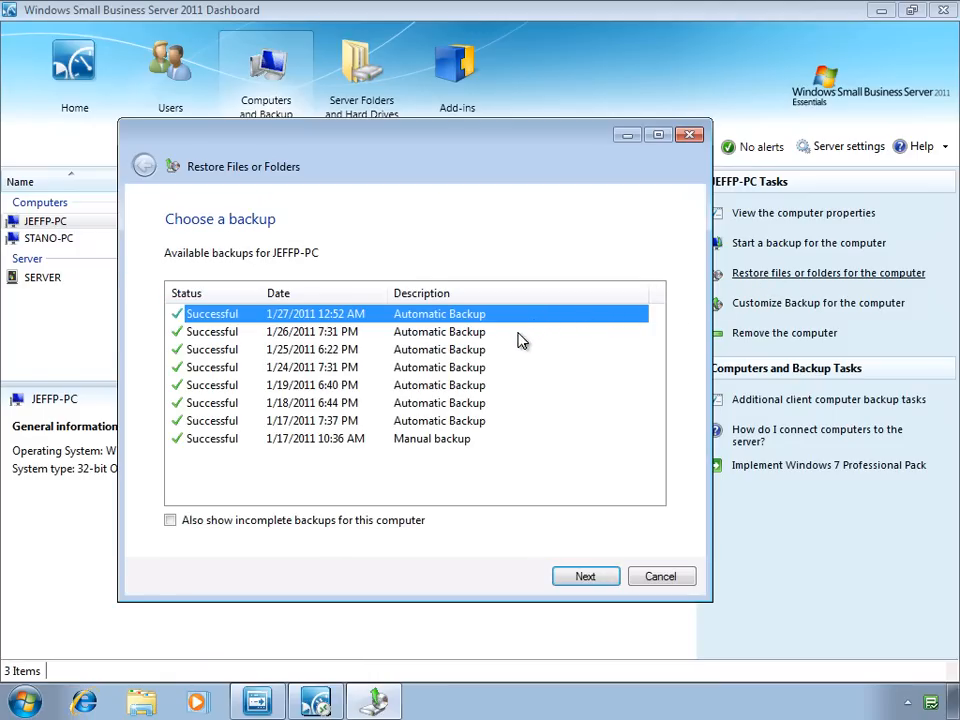
mouse_move(456, 390)
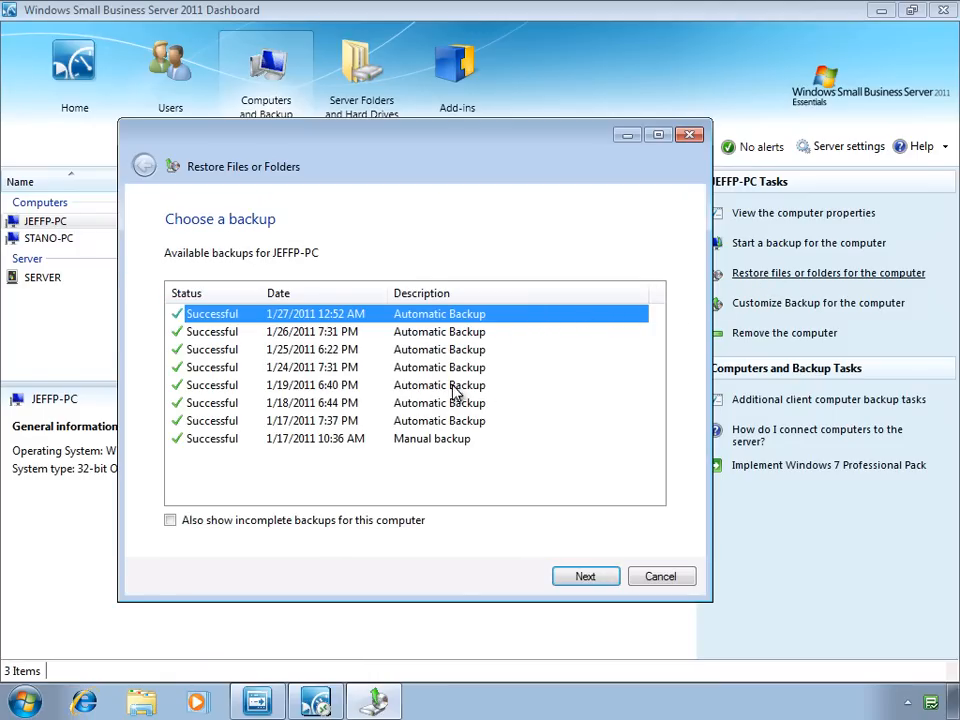
Choose the 1/25/2011 6:22 PM backup of JEFFP-PC and continue to item selection.
left_click(312, 348)
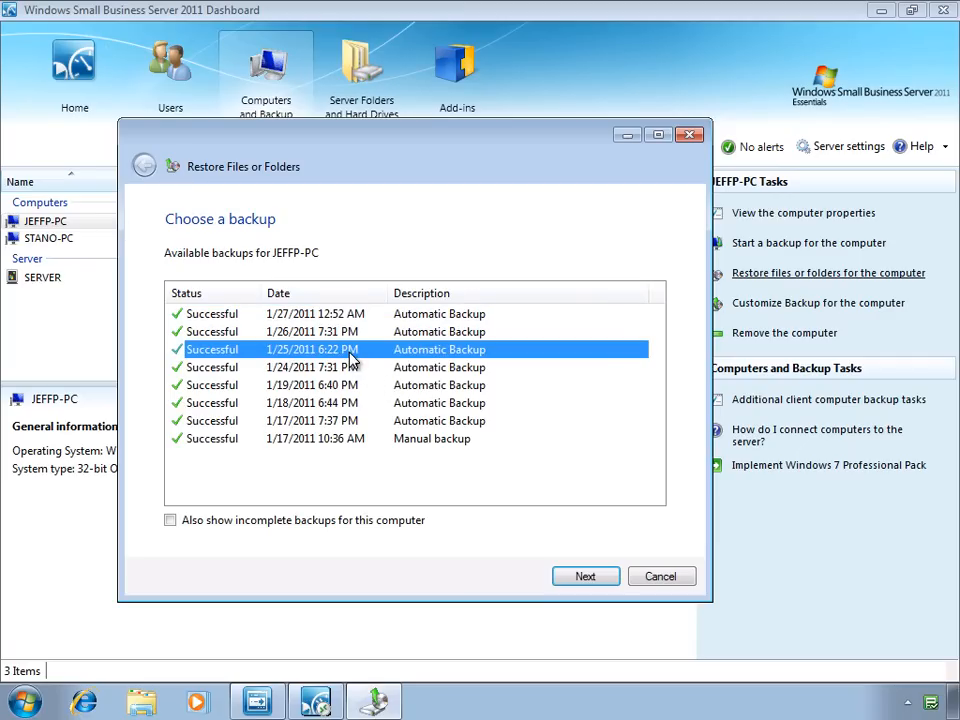
left_click(584, 576)
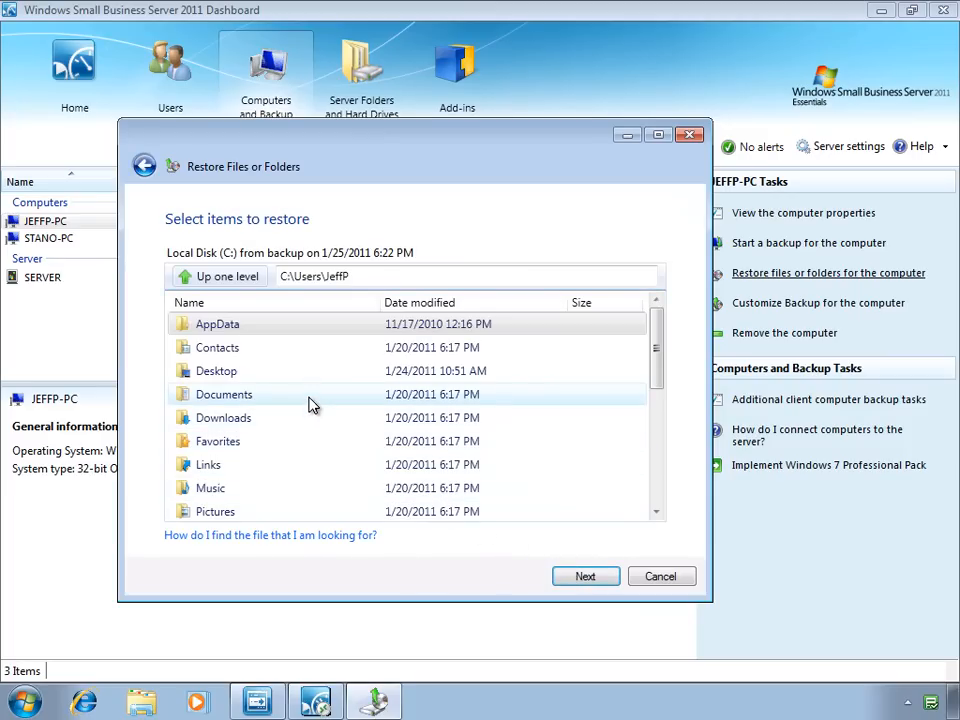
Select Contoso company policies.txt from the backed-up Documents folder as the item to restore.
double_click(224, 394)
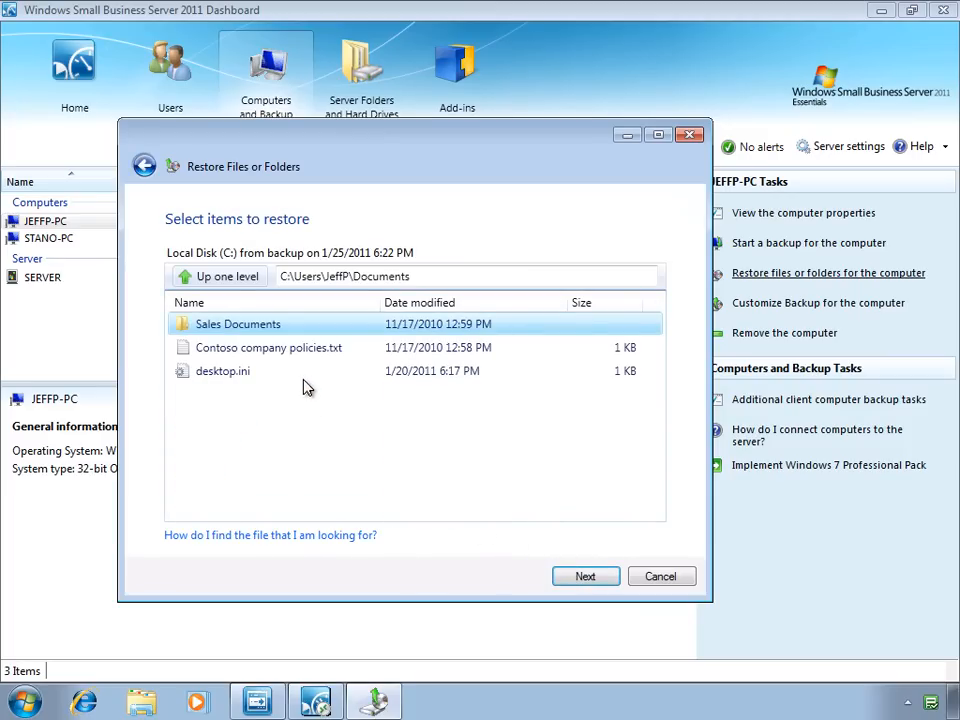
mouse_move(292, 334)
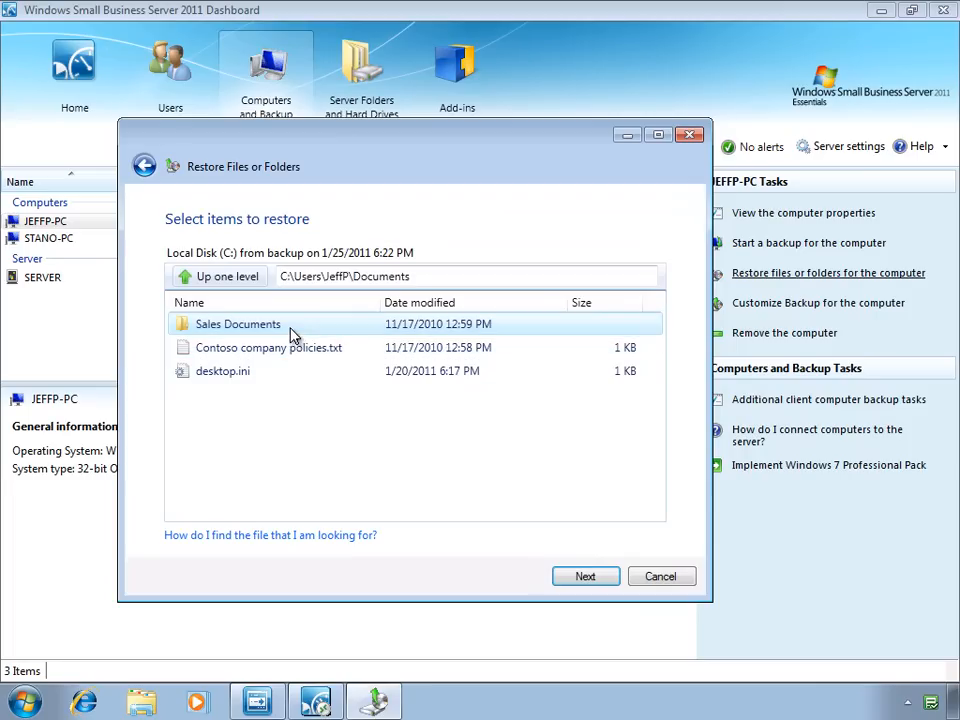
left_click(268, 348)
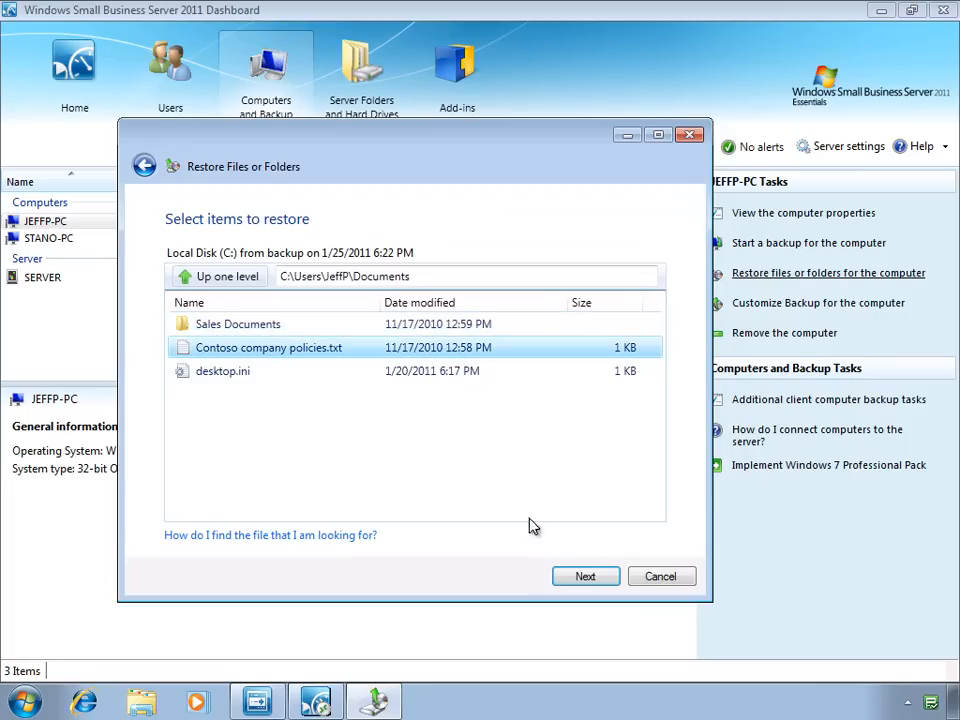
left_click(584, 576)
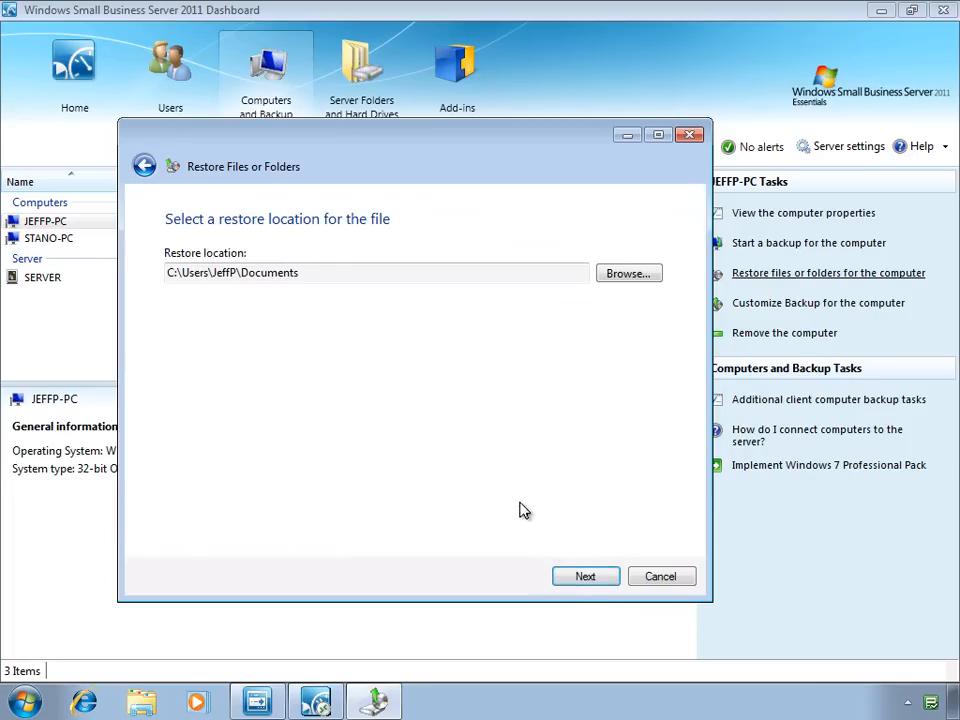
mouse_move(496, 456)
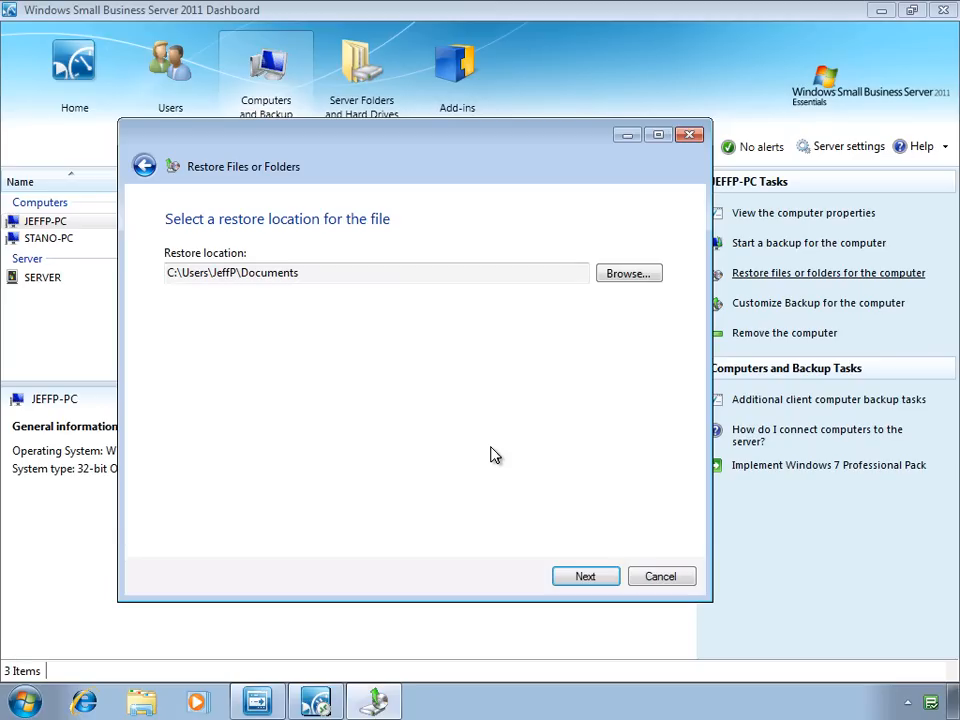
mouse_move(584, 576)
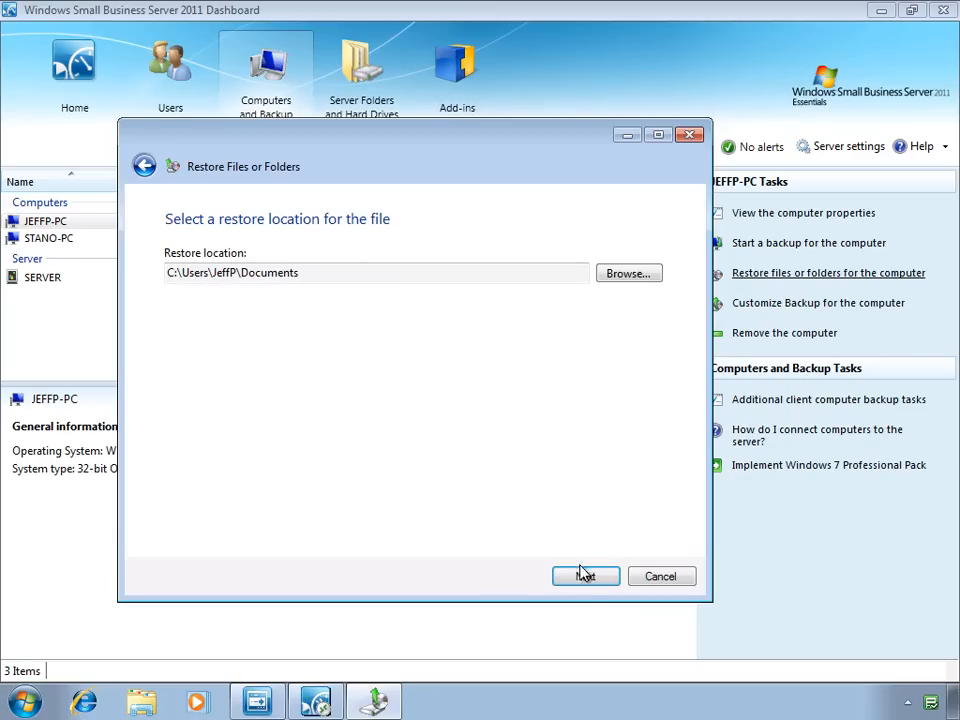
Restore to the original C:\Users\JeffP\Documents location and start the restore.
left_click(584, 576)
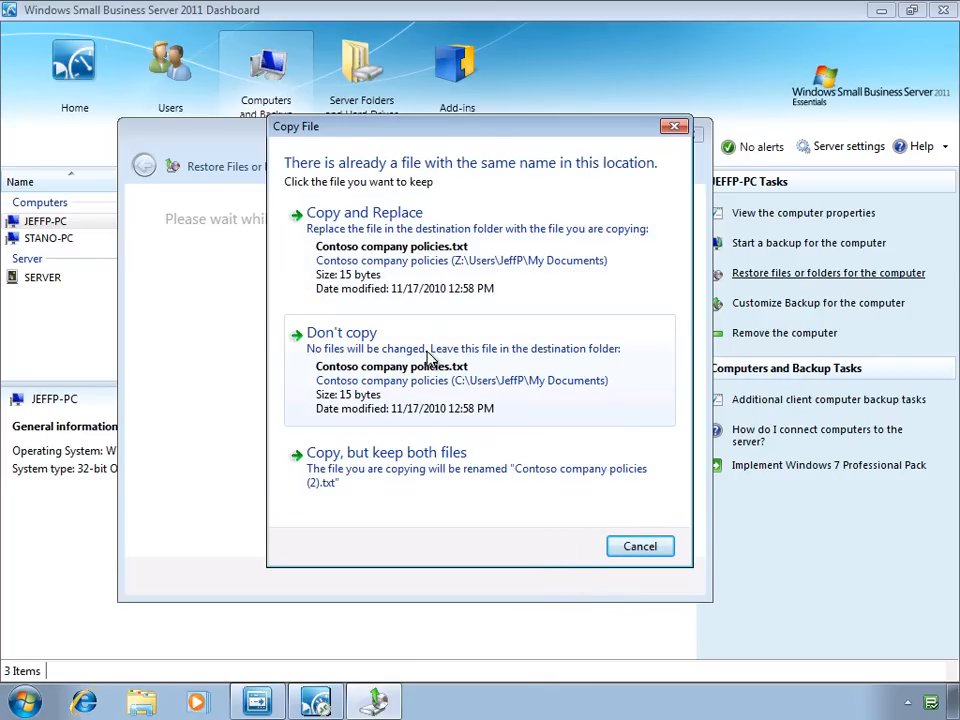
mouse_move(416, 476)
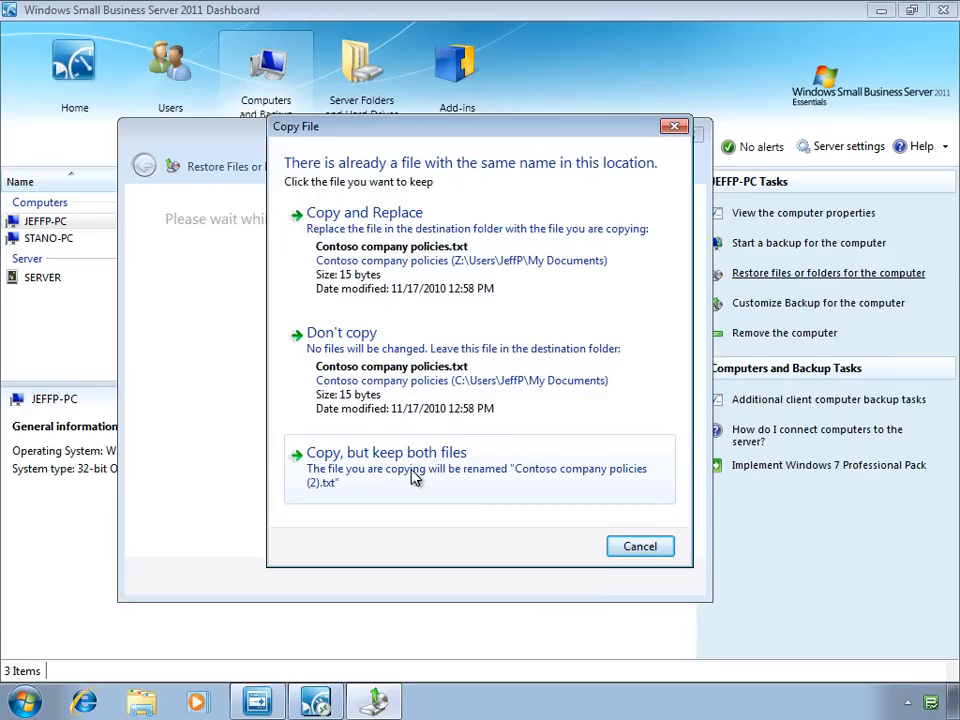
mouse_move(368, 490)
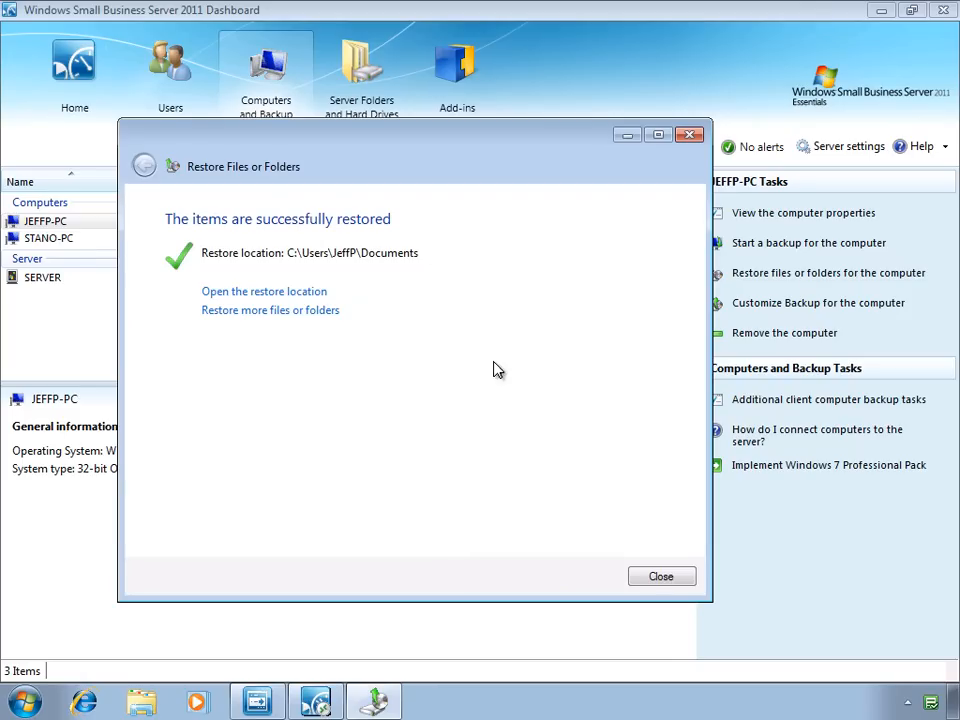
Close the files-restored confirmation and return to the client computer list.
left_click(660, 576)
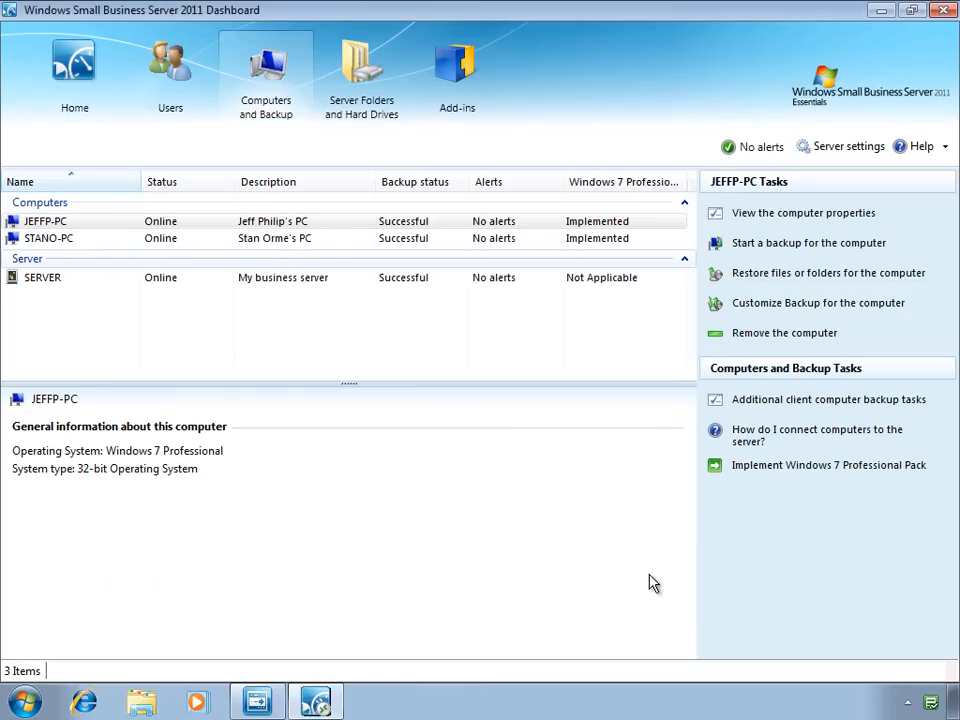
mouse_move(608, 572)
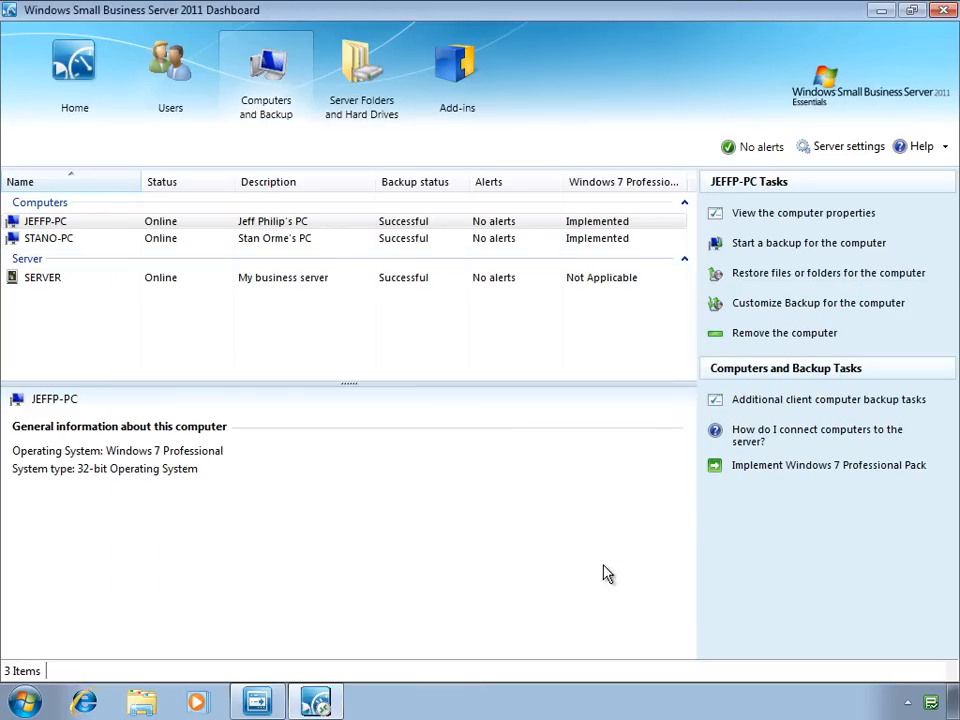
mouse_move(340, 572)
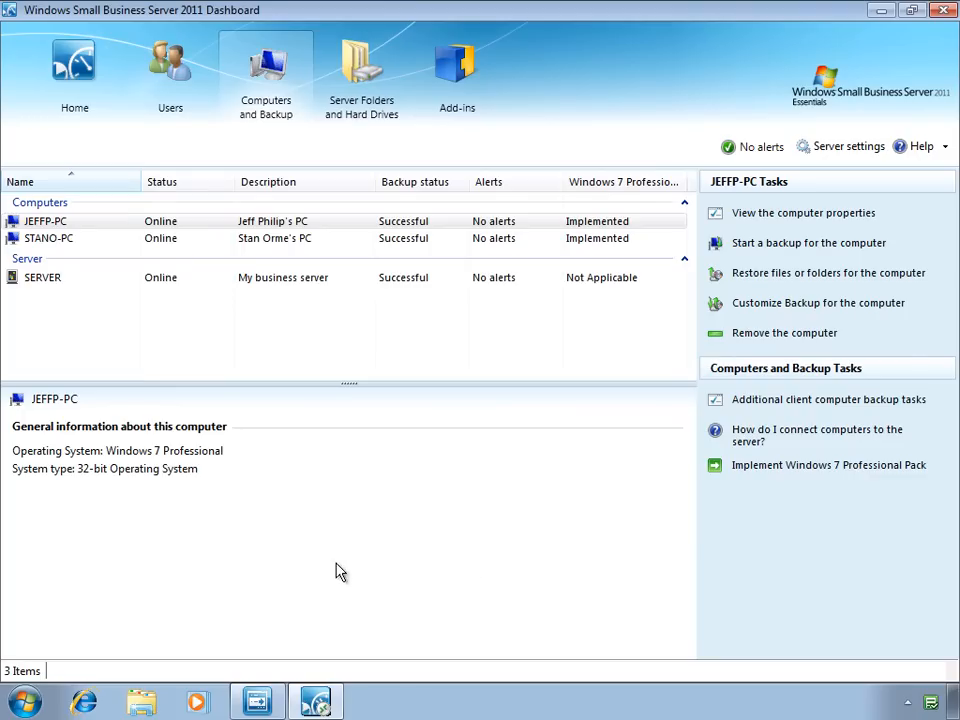
mouse_move(240, 584)
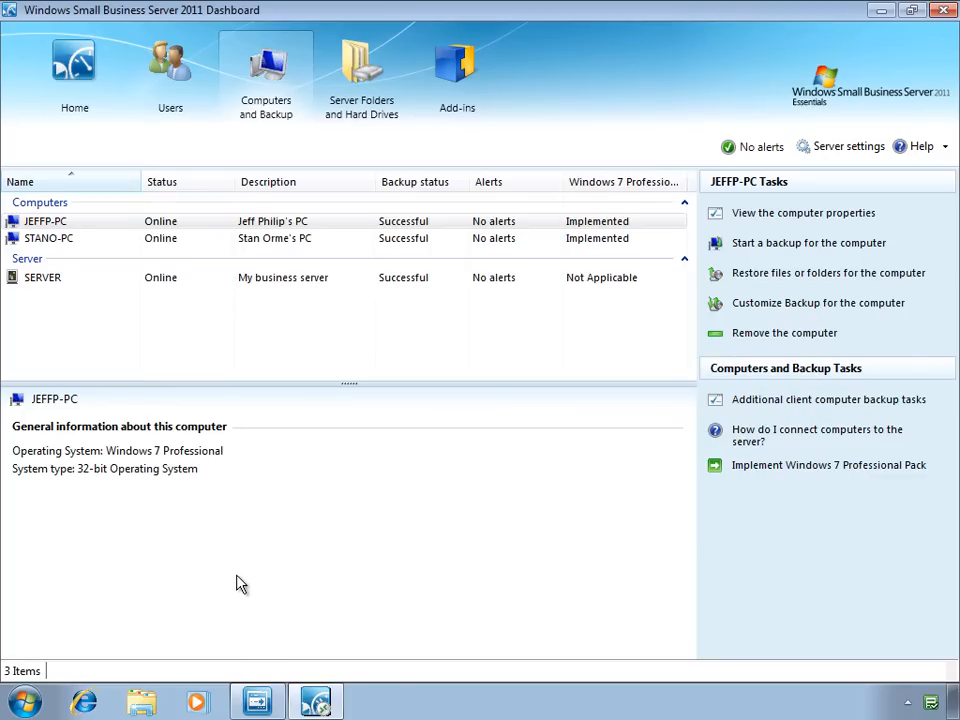
mouse_move(180, 604)
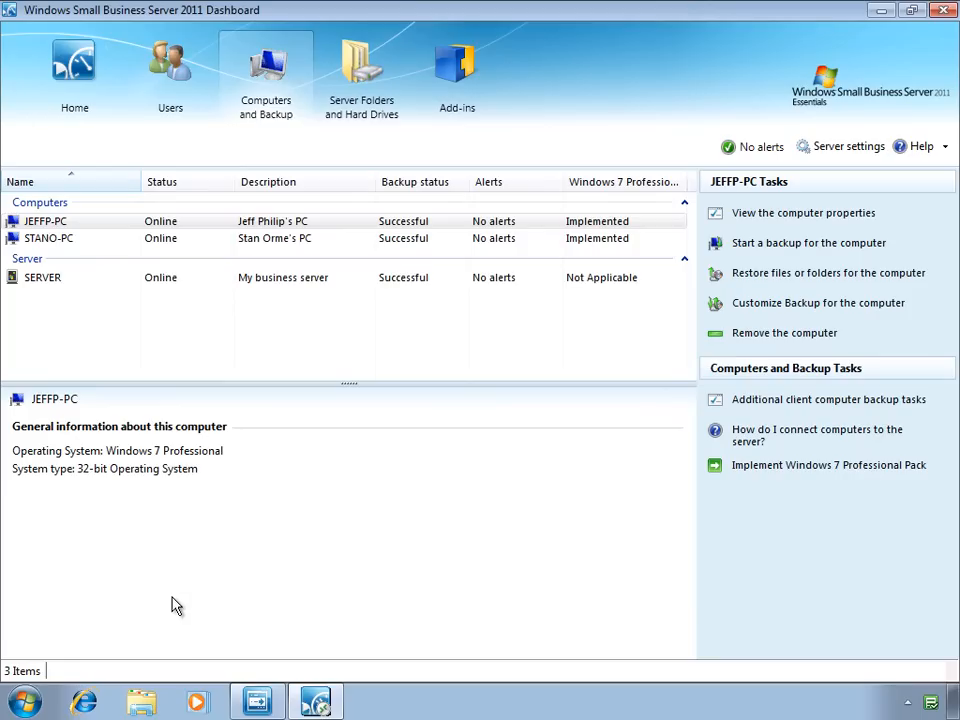
mouse_move(92, 648)
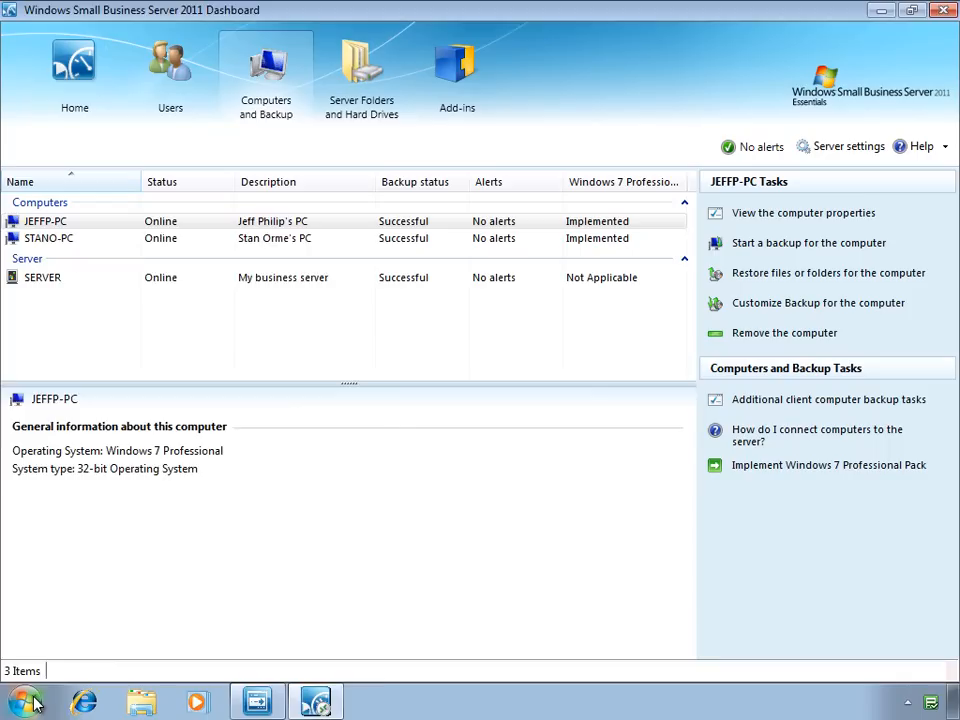
Choose Full System Restore (64-bit operating system) in Windows Boot Manager and start it.
left_click(24, 700)
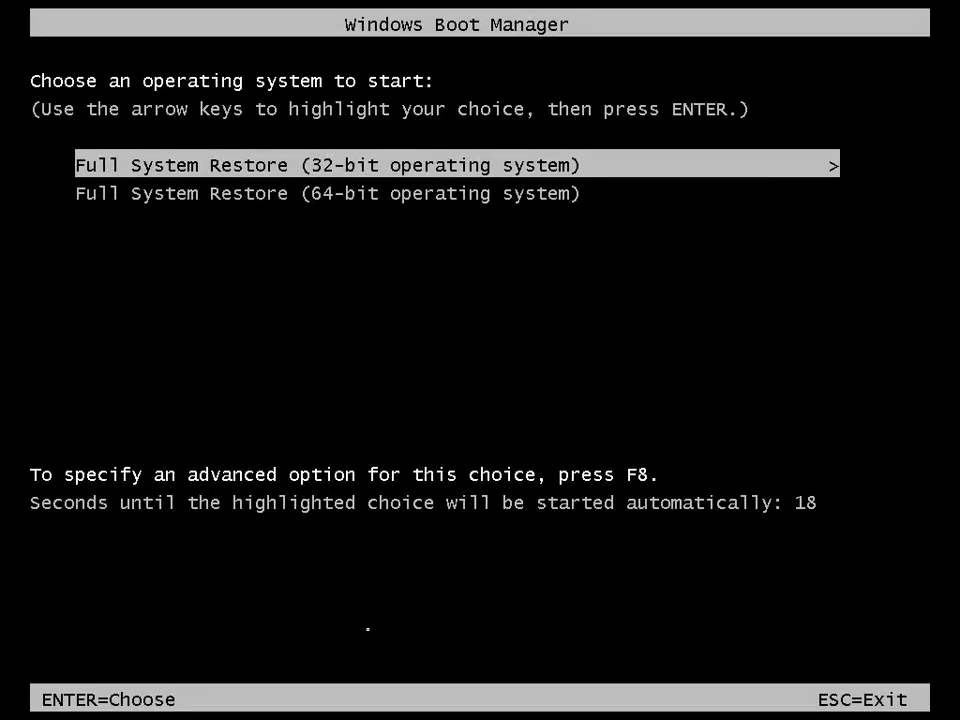
key("Down")
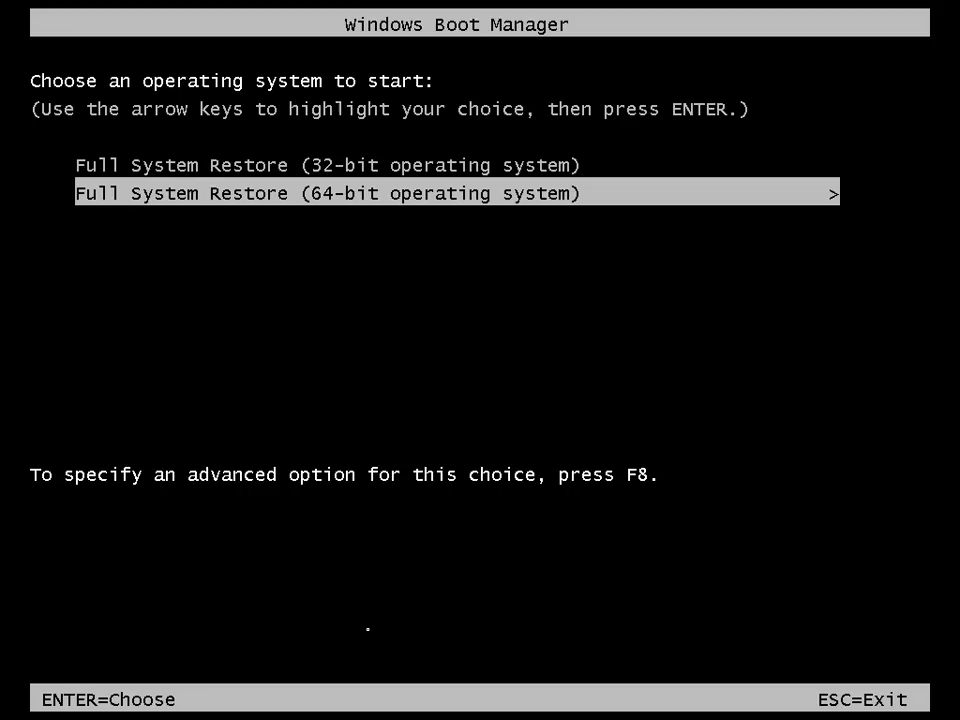
key("Up")
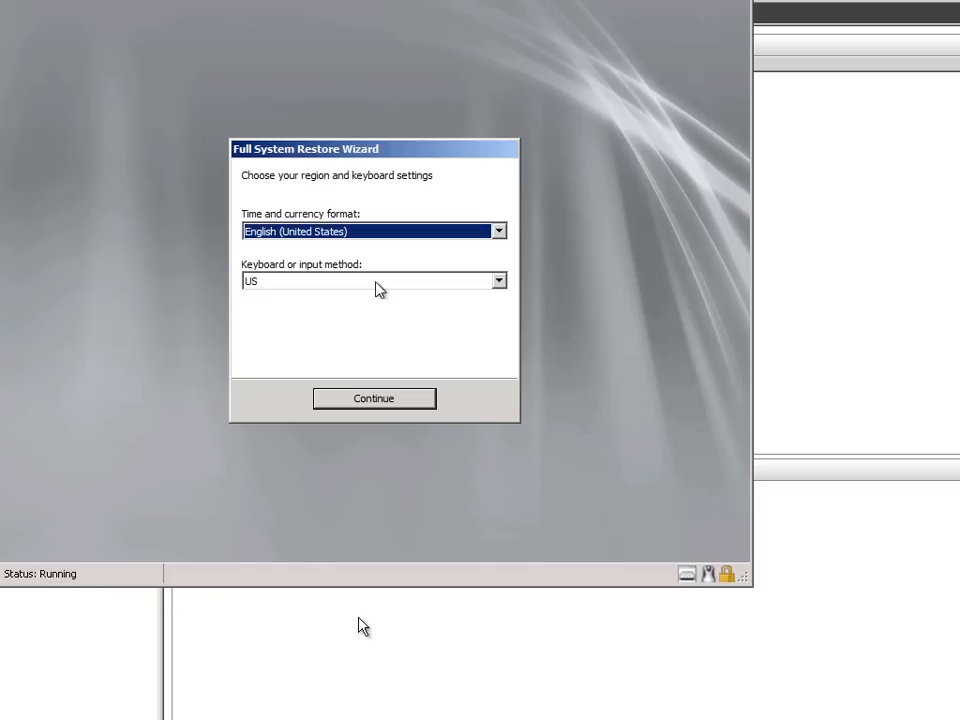
mouse_move(360, 648)
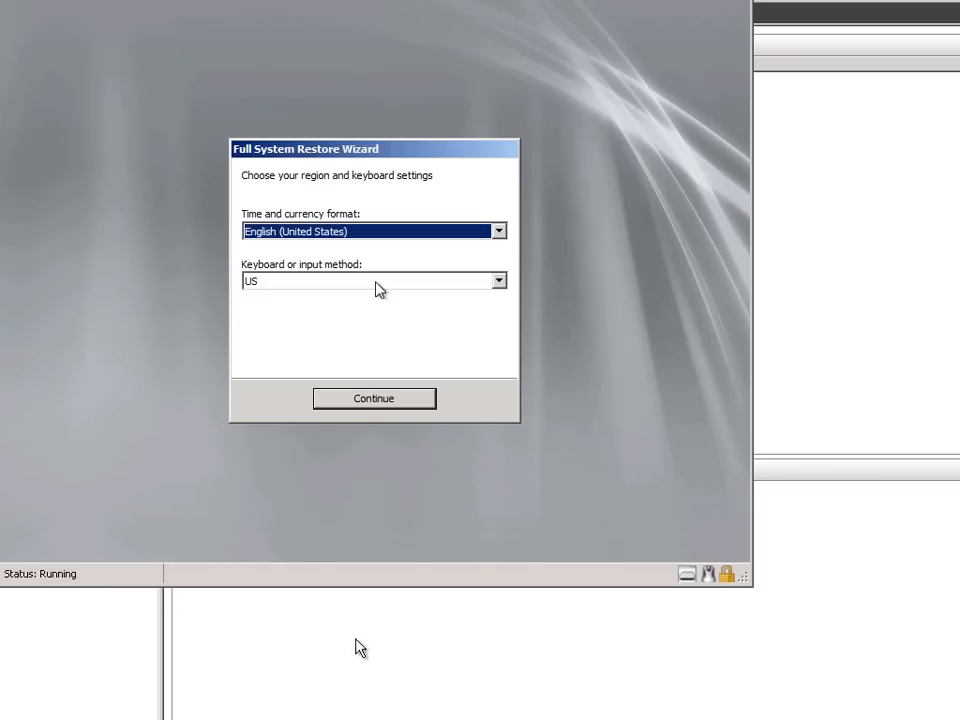
mouse_move(366, 388)
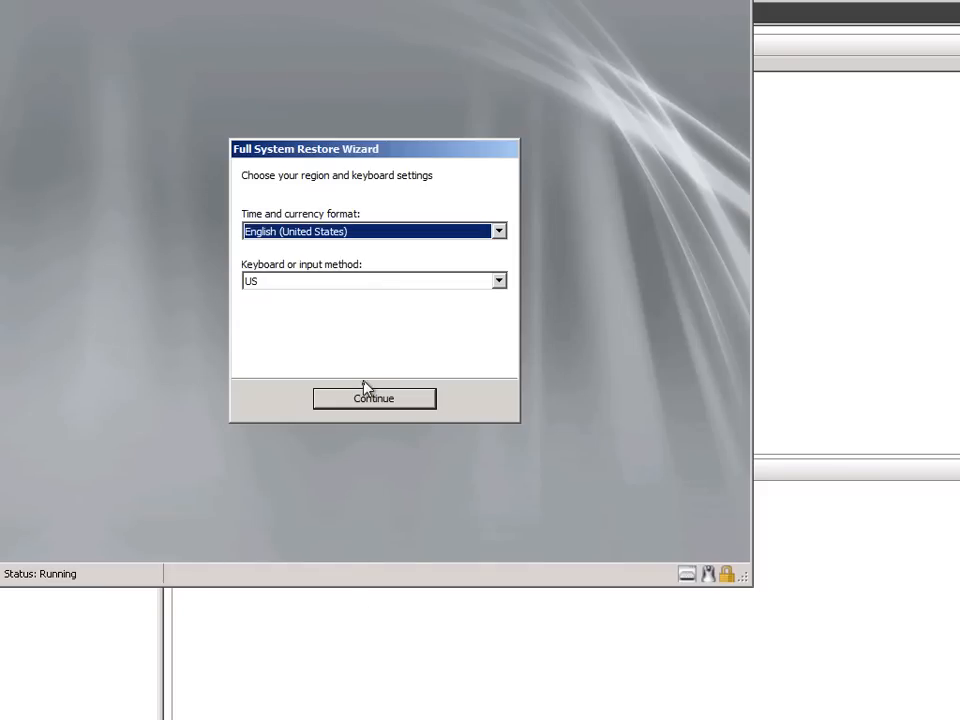
Accept English (United States) region with US keyboard and reach the restore wizard welcome page.
left_click(372, 398)
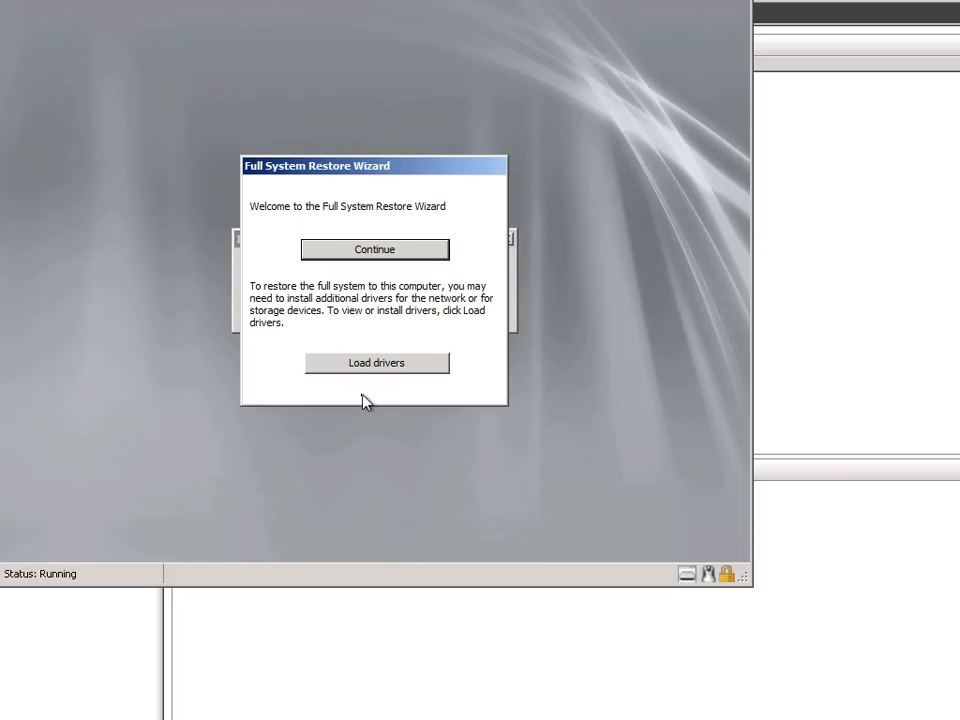
mouse_move(376, 364)
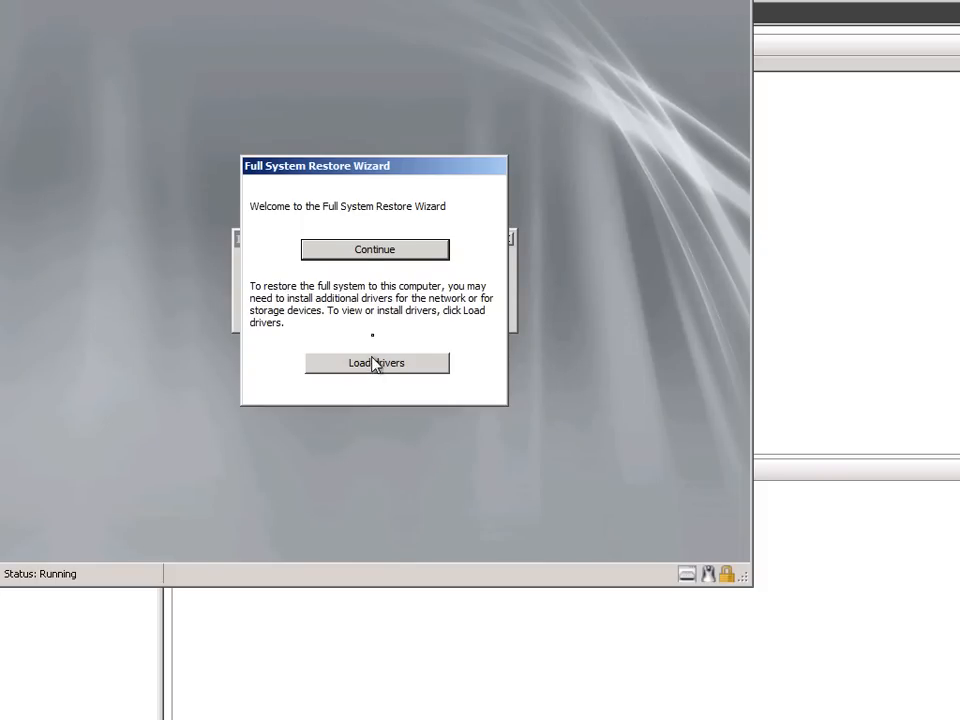
left_click(374, 248)
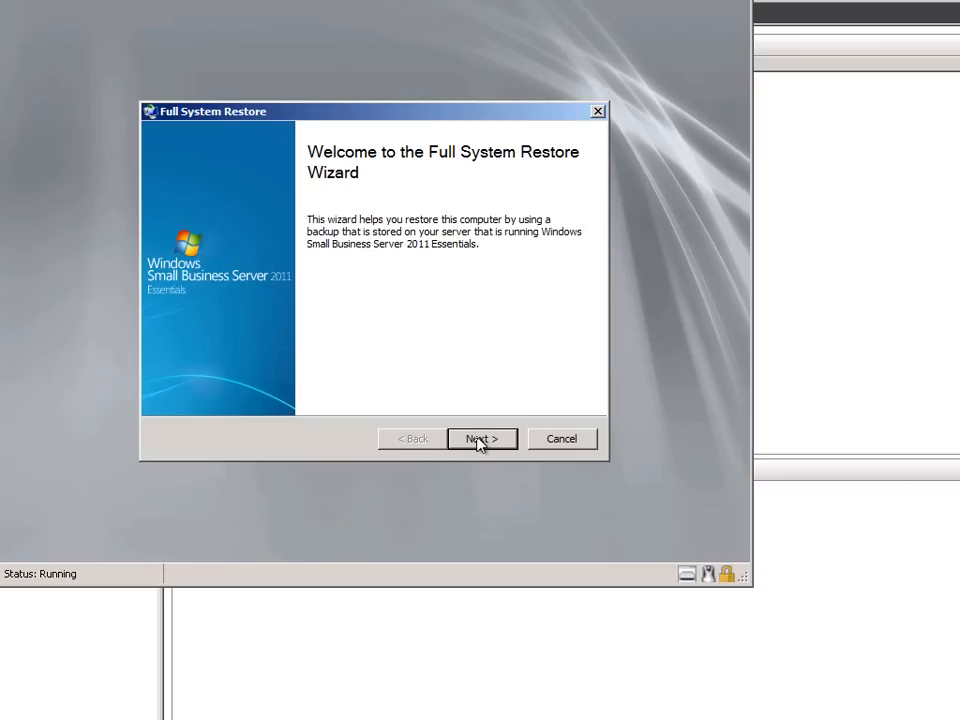
Sign on to the server with the 'conto' domain credentials and choose this computer, JEFFP-PC, to restore.
left_click(482, 438)
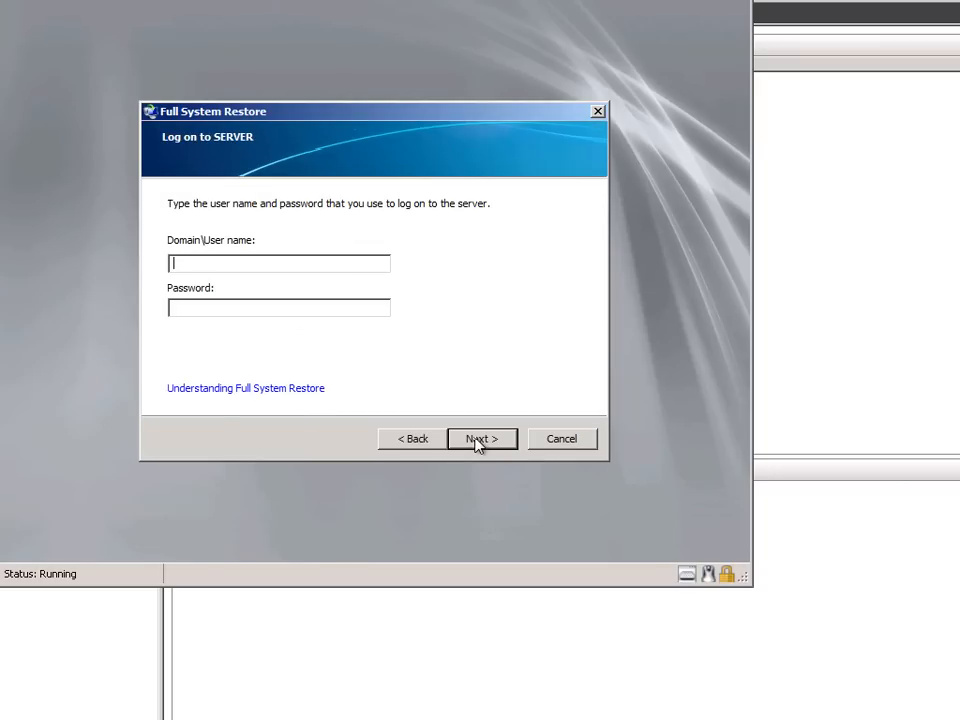
type("contoso\\ro")
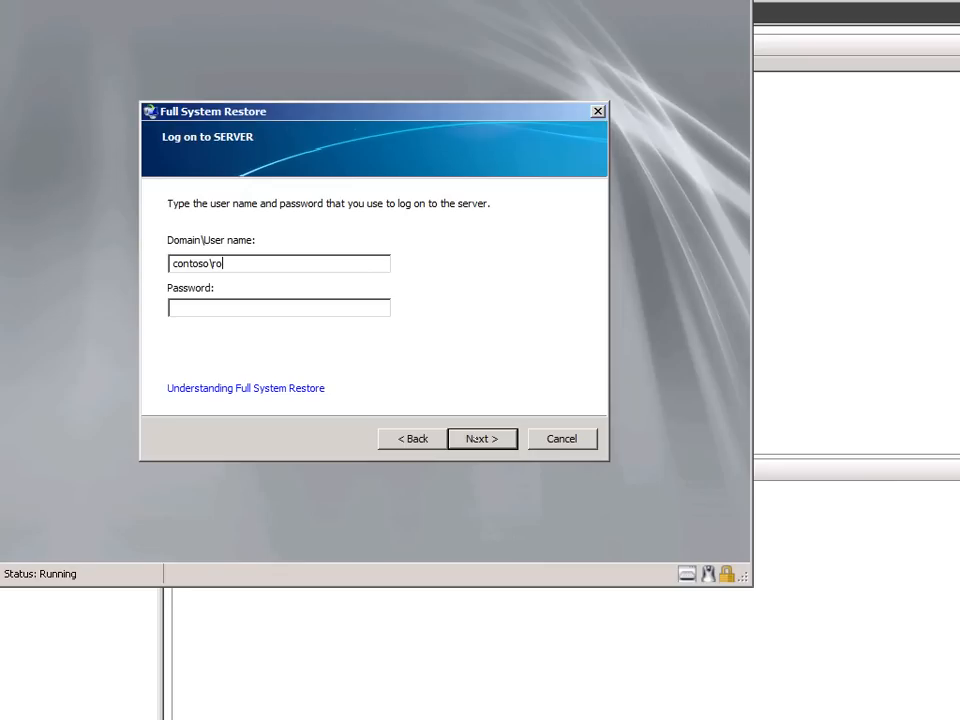
left_click(482, 438)
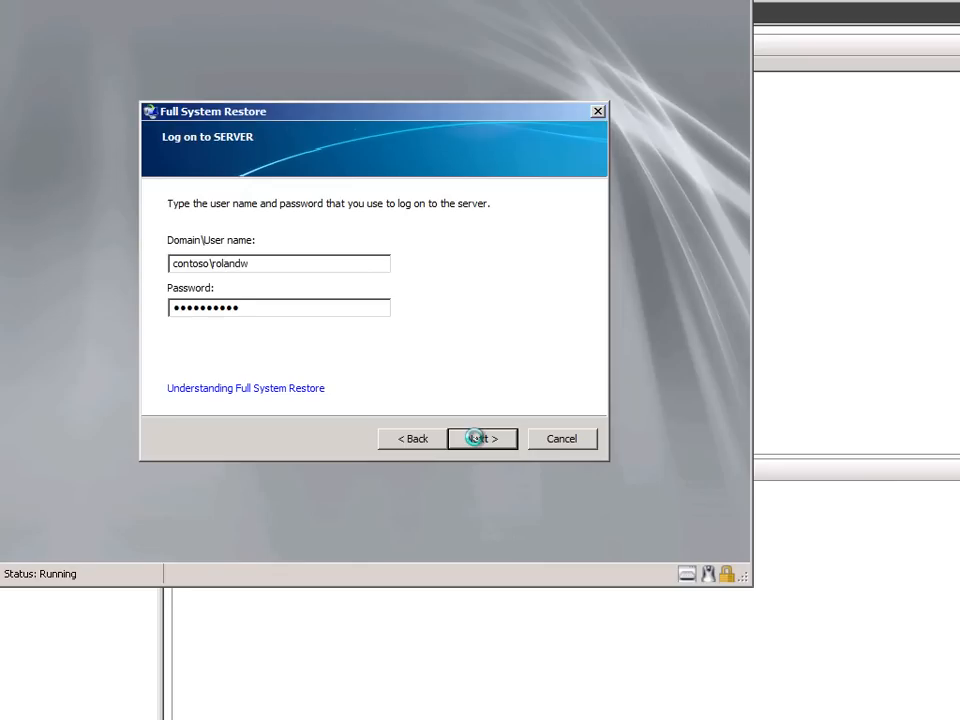
left_click(482, 438)
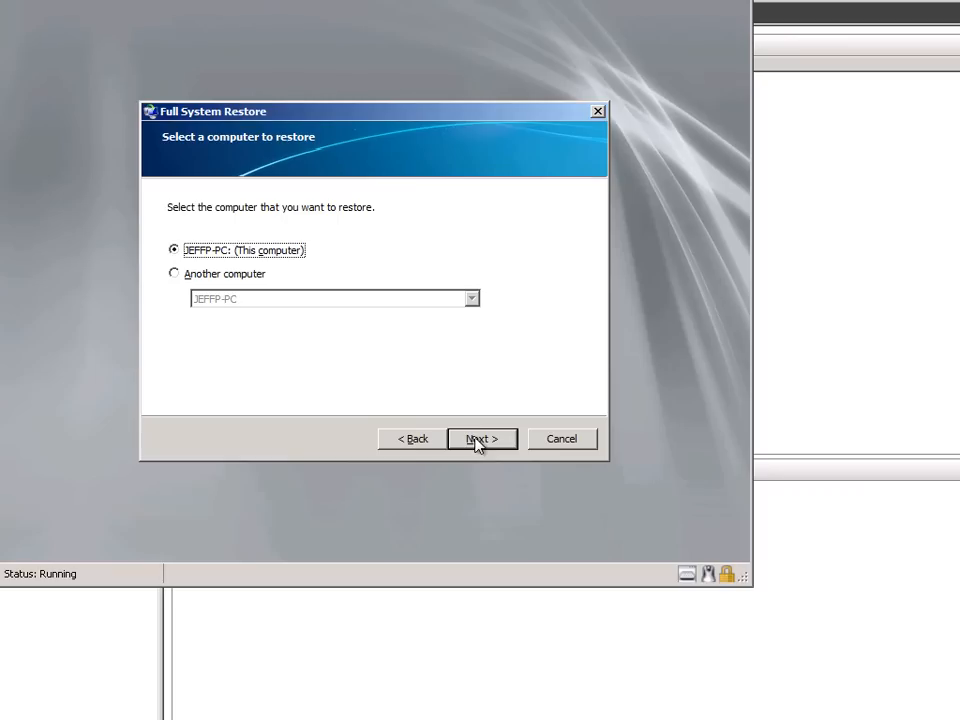
mouse_move(456, 402)
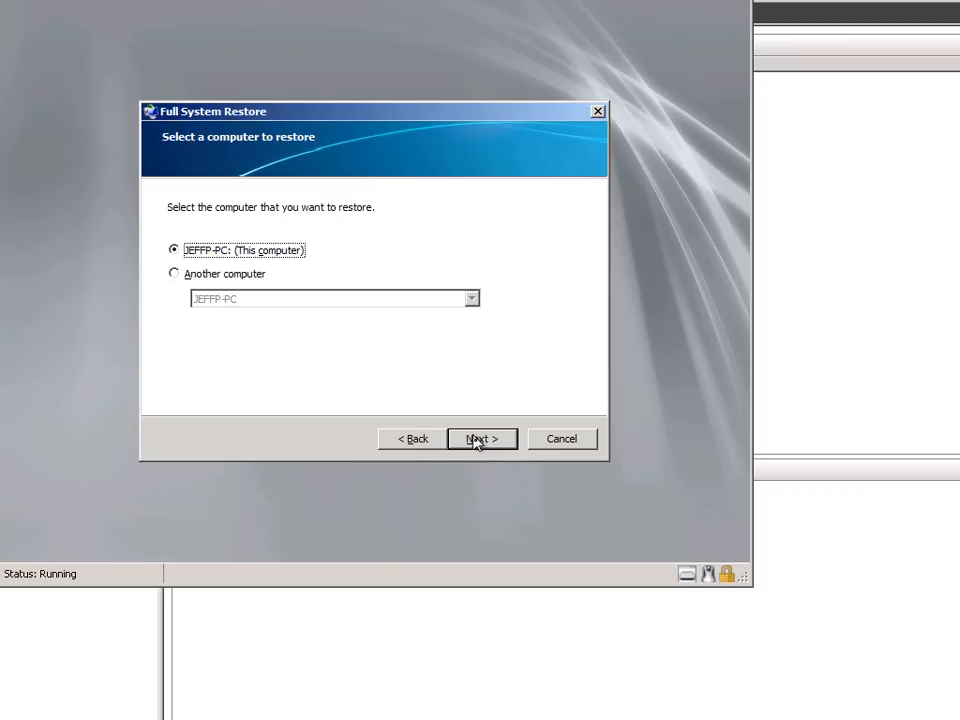
left_click(482, 438)
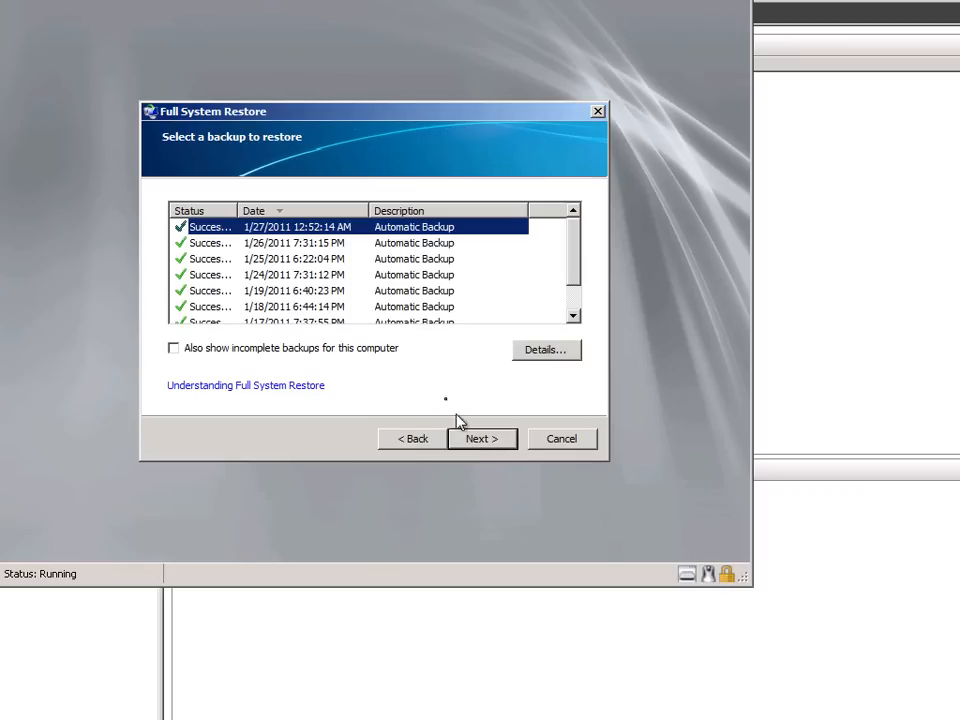
mouse_move(348, 262)
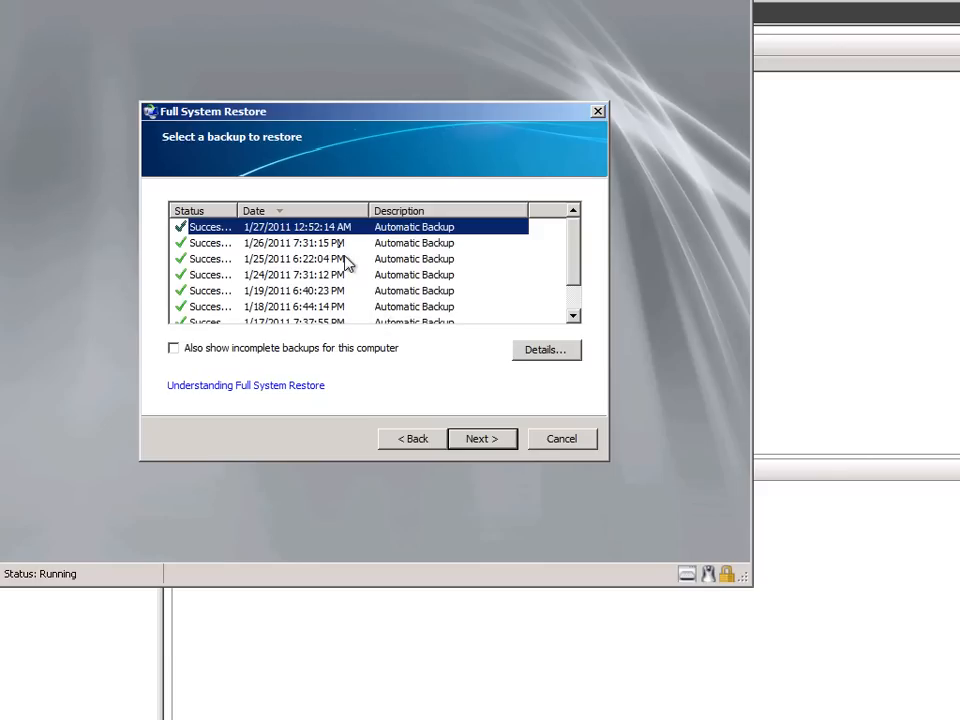
mouse_move(364, 284)
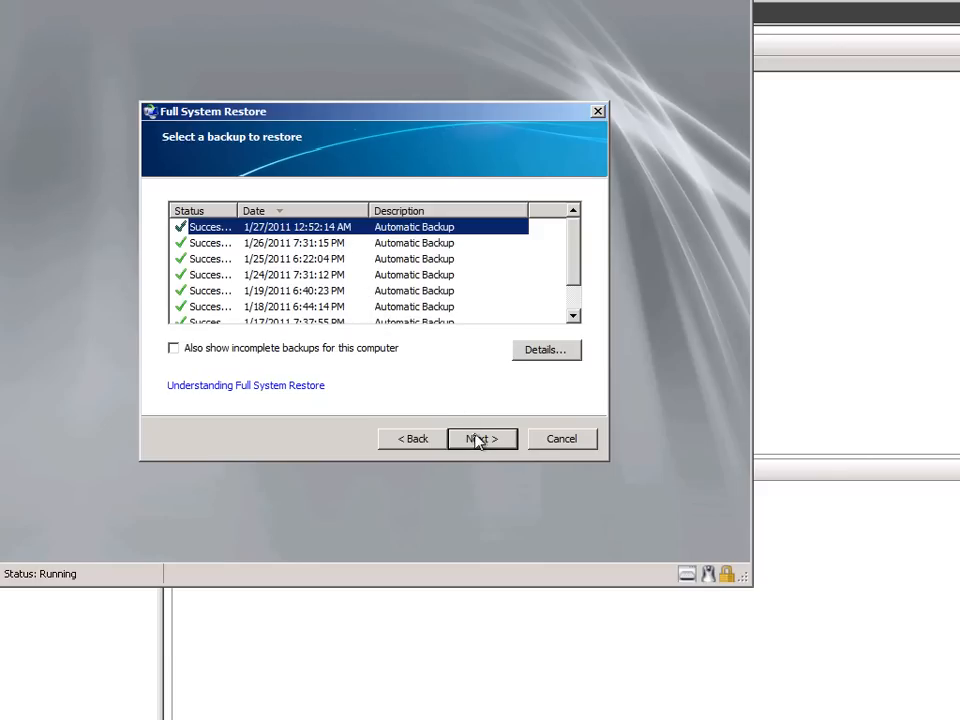
Pick the 1/27/2011 12:52 AM backup with the recommended full restore, confirm volumes and begin restoring.
left_click(482, 438)
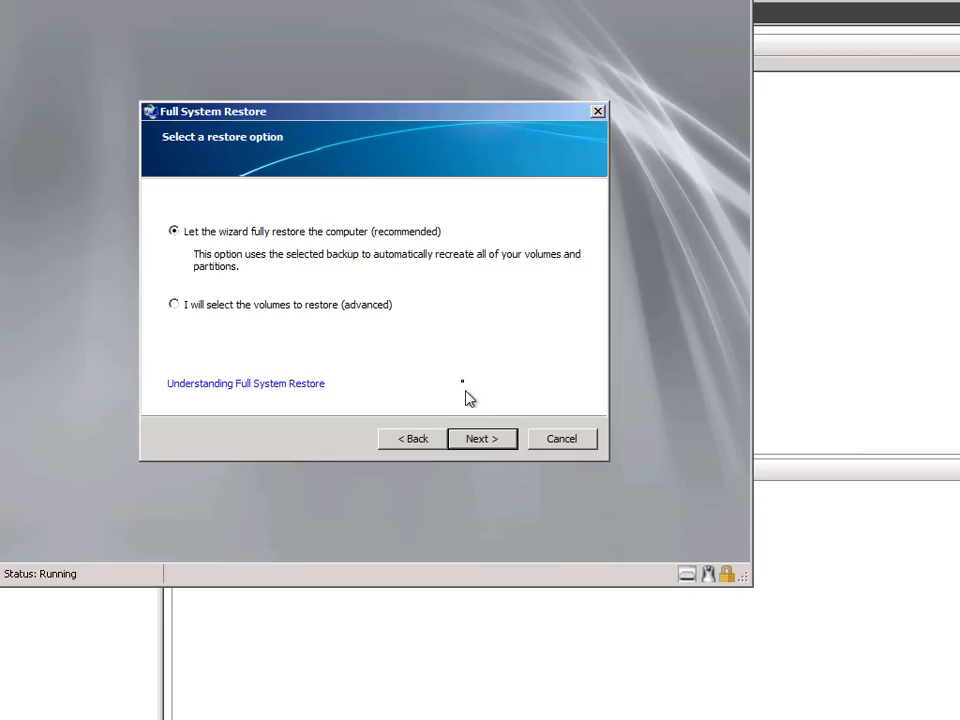
mouse_move(402, 290)
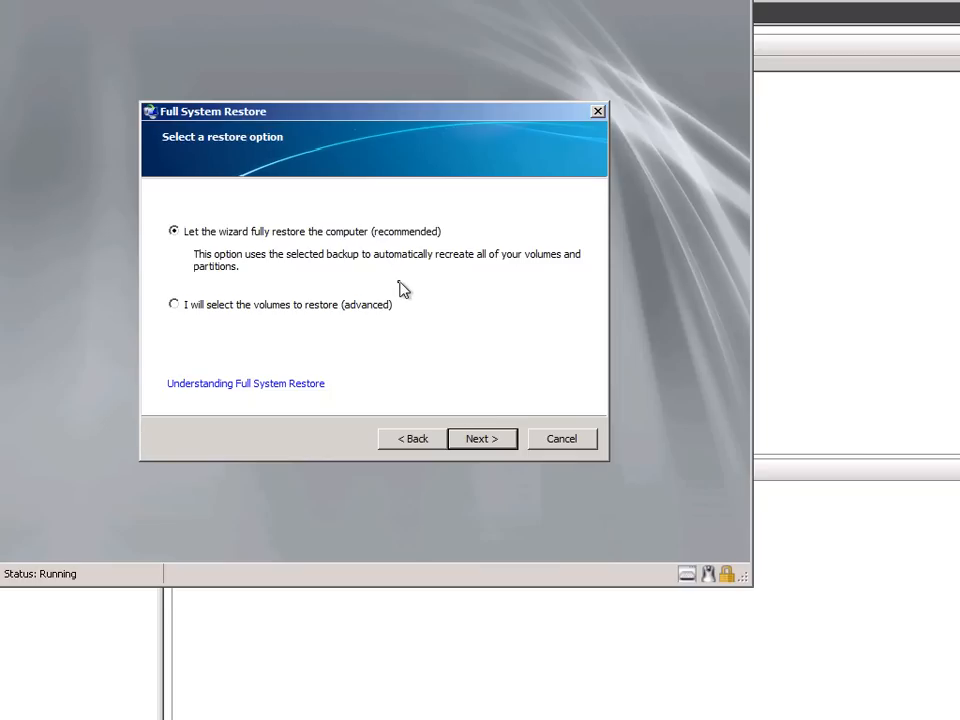
mouse_move(404, 296)
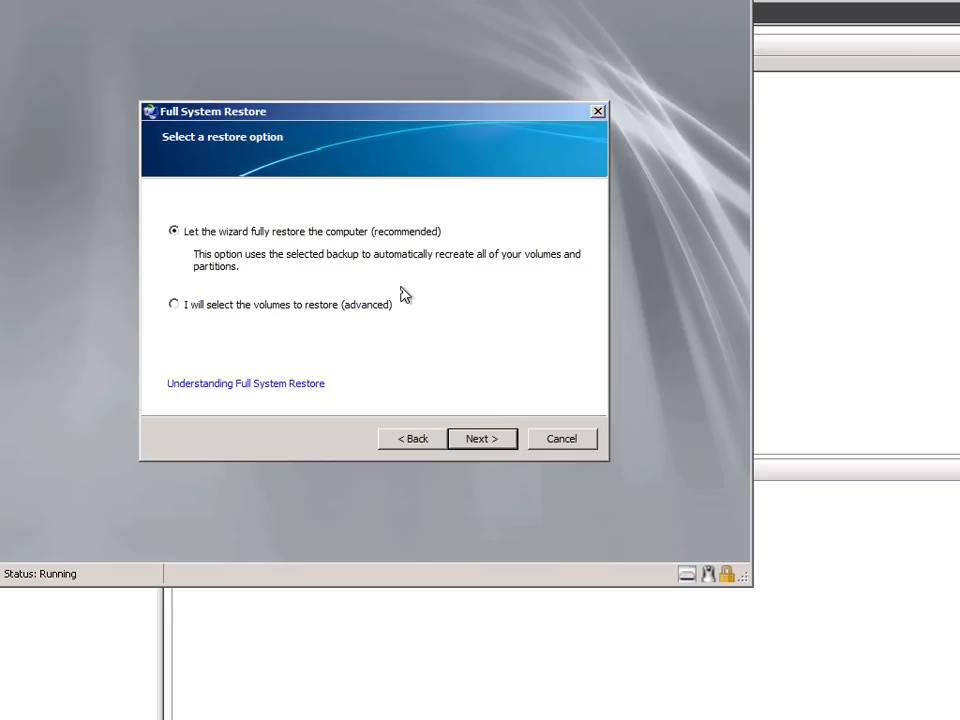
mouse_move(400, 322)
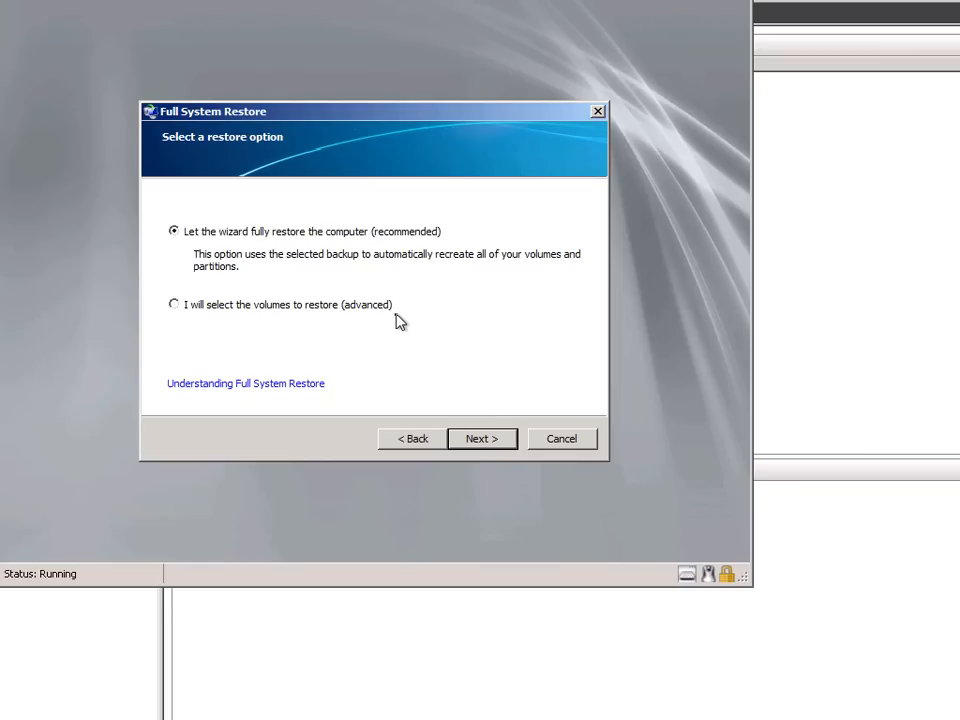
mouse_move(460, 424)
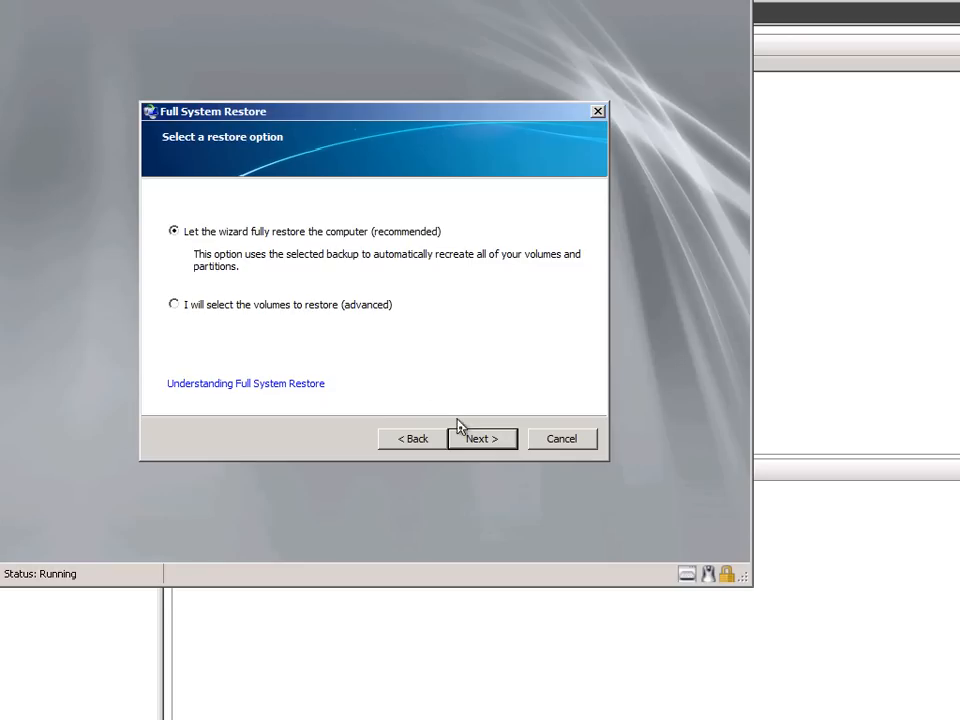
left_click(482, 438)
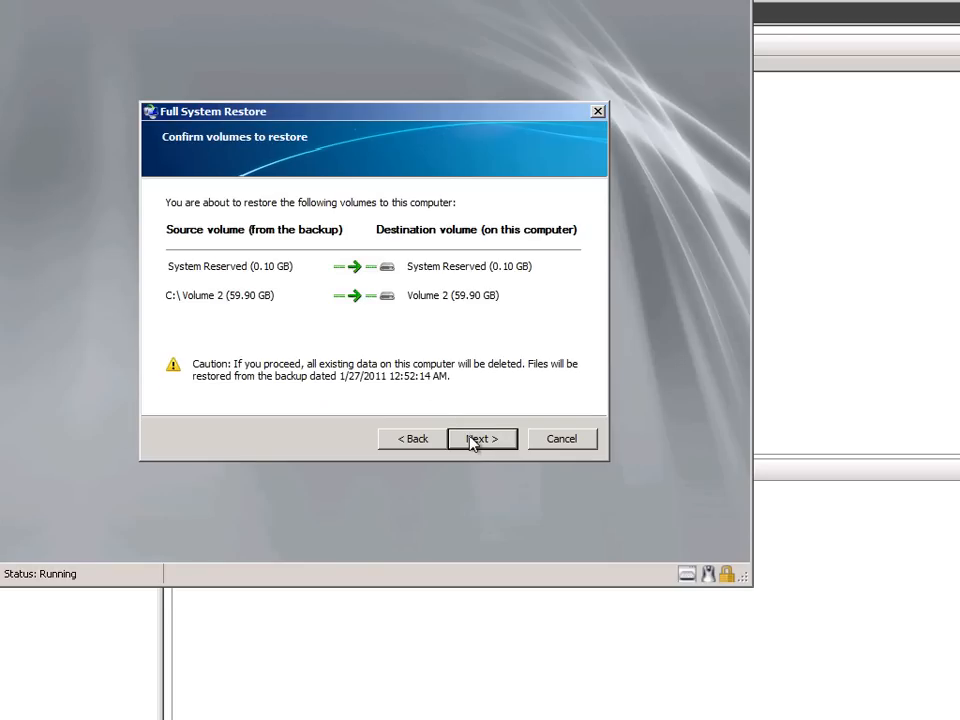
left_click(482, 440)
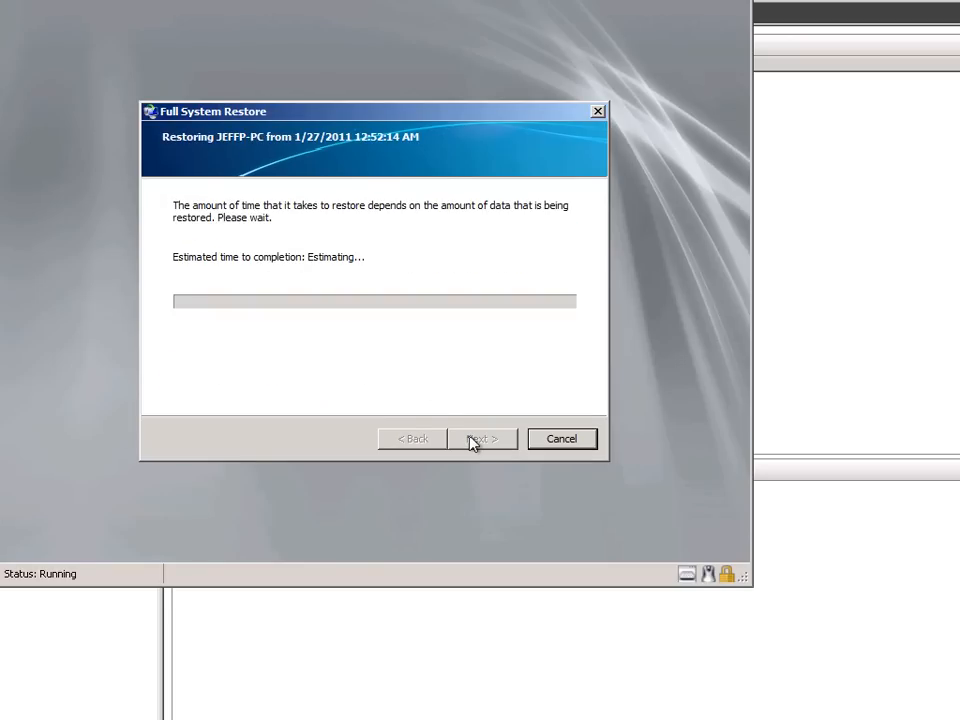